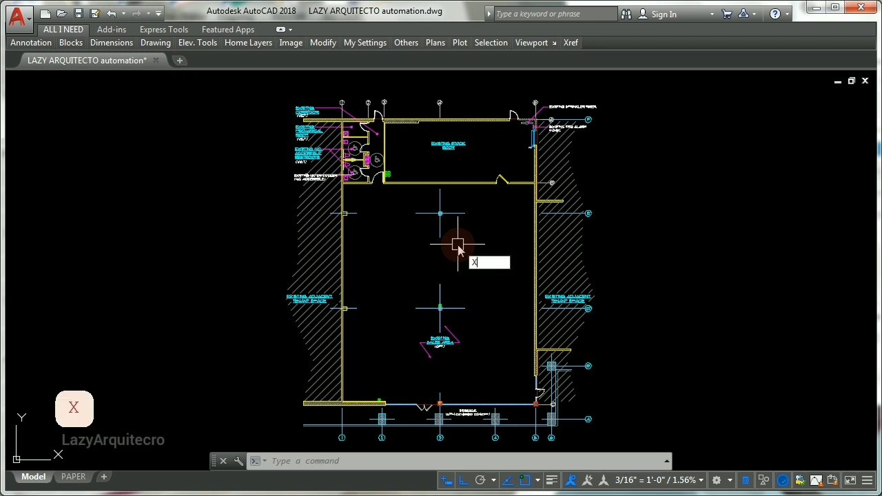
# Run CUI and select THE LAZY ARQUITECTO (current) workspace to list its palettes
pyautogui.write('R')
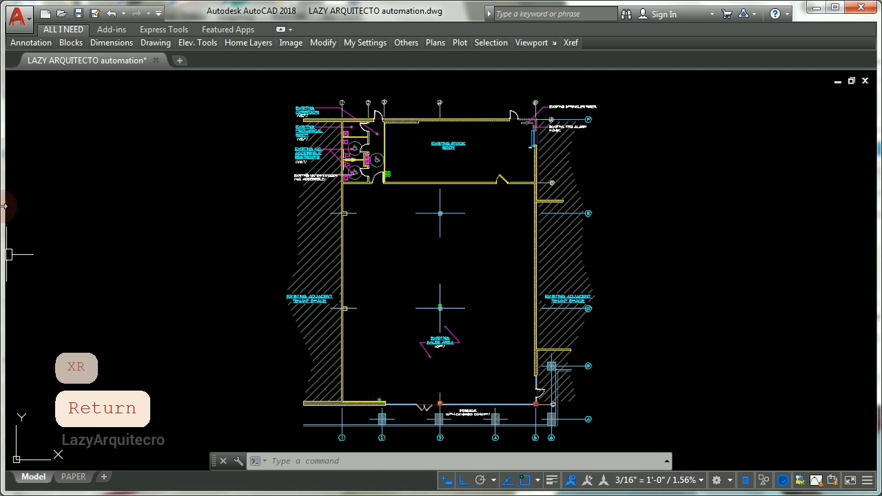
pyautogui.moveTo(179, 270)
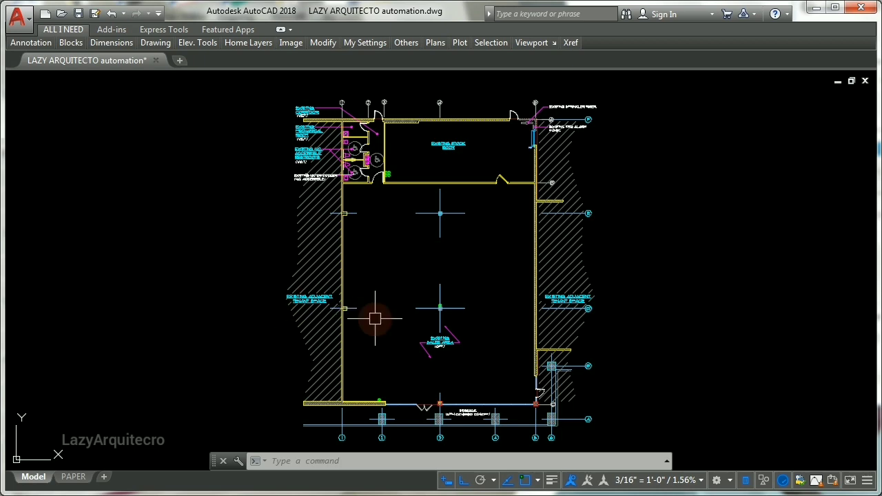
pyautogui.write('CUI')
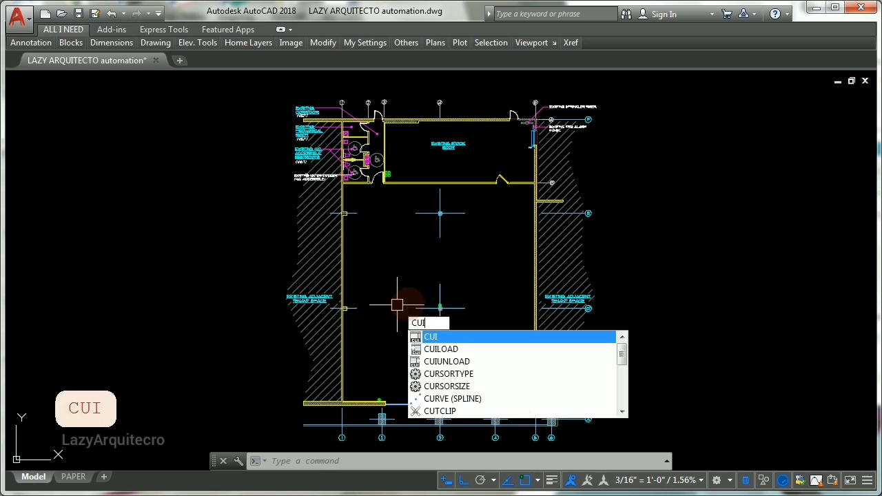
pyautogui.press('Return')
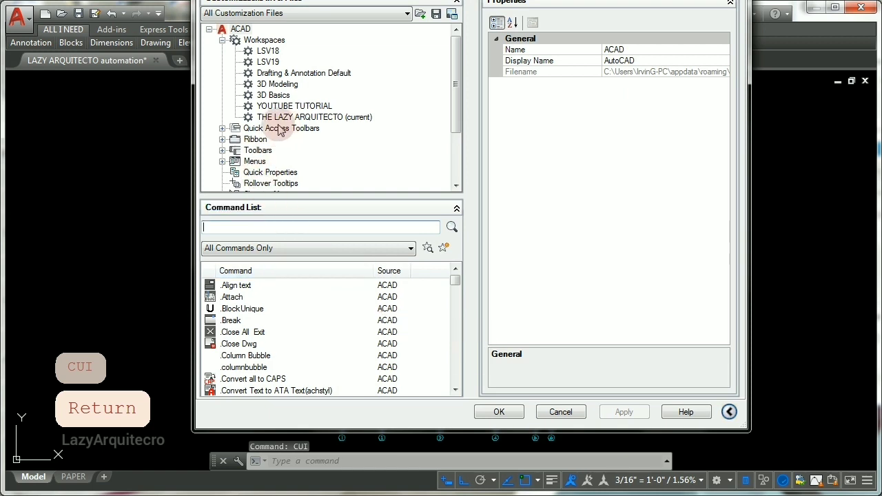
pyautogui.moveTo(296, 122)
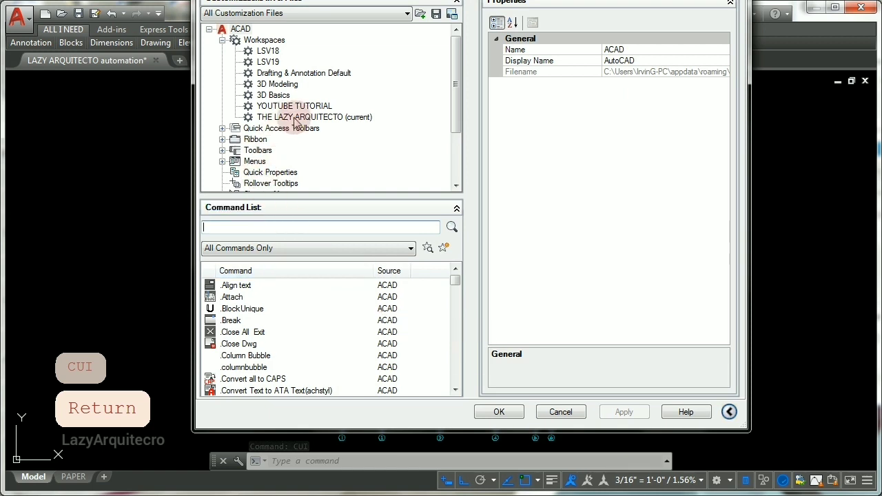
pyautogui.click(314, 115)
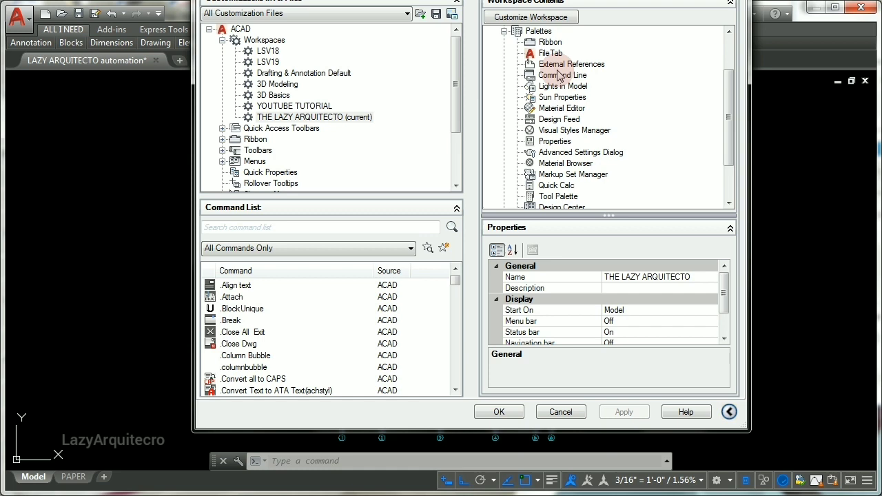
# Set the External References palette to Show: Yes, Orientation: Left, apply and confirm
pyautogui.click(562, 74)
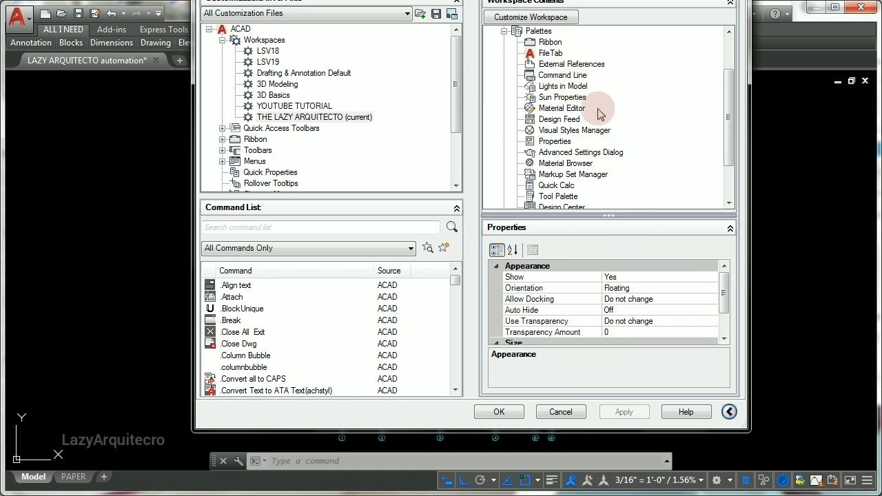
pyautogui.click(572, 64)
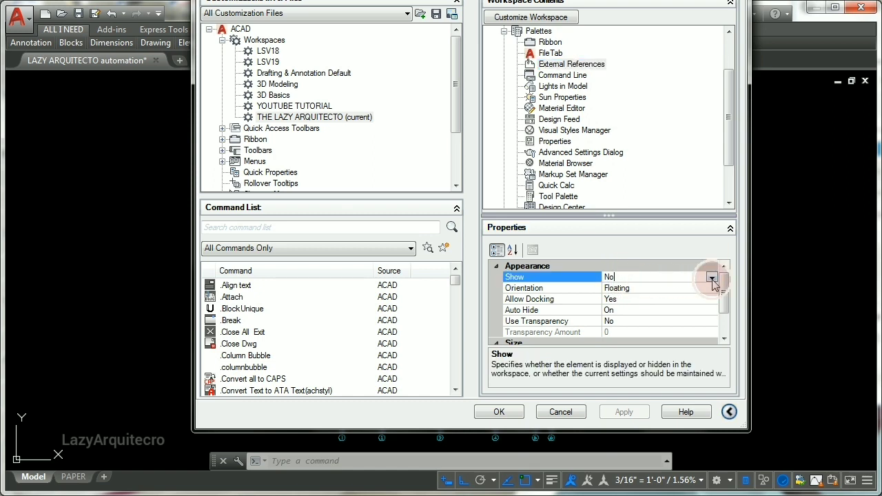
pyautogui.click(711, 276)
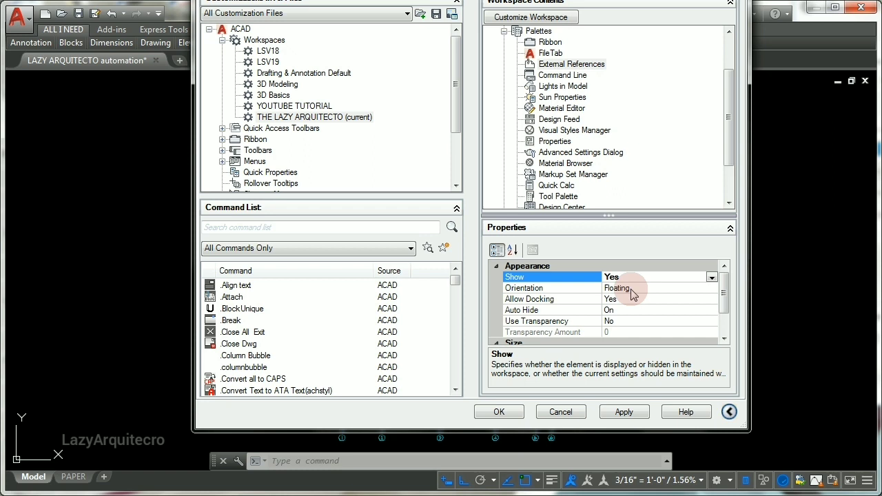
pyautogui.click(524, 288)
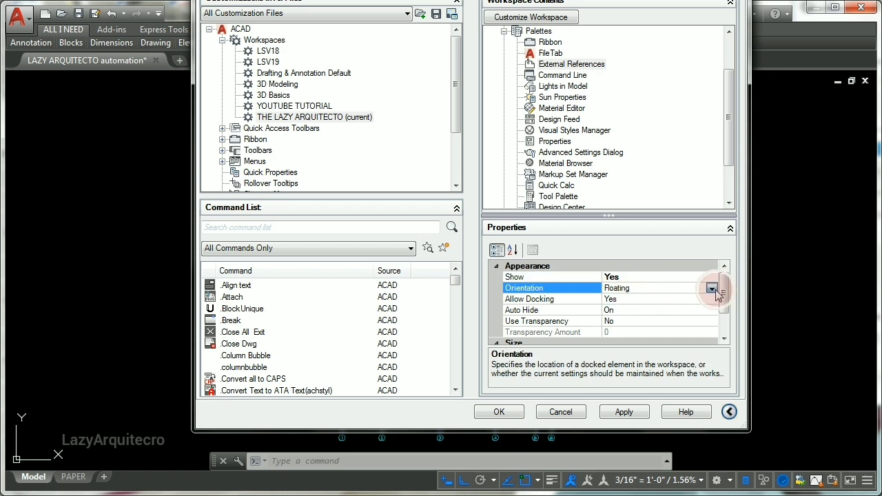
pyautogui.click(711, 289)
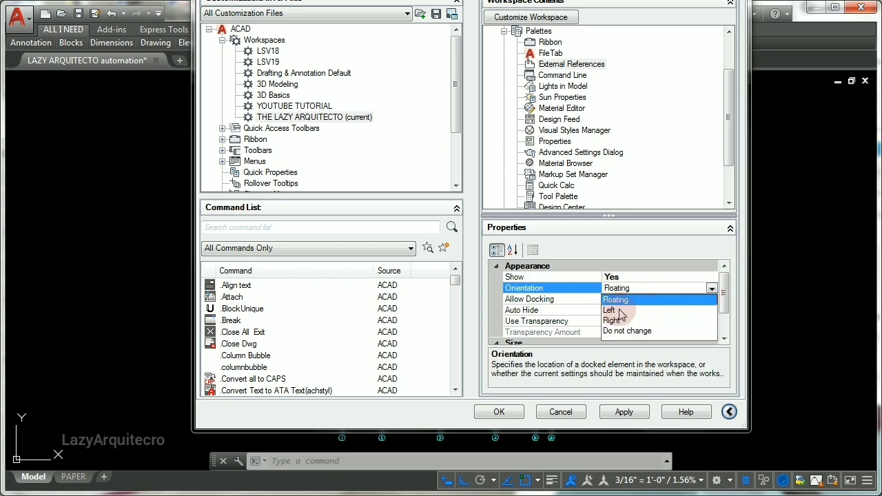
pyautogui.click(609, 310)
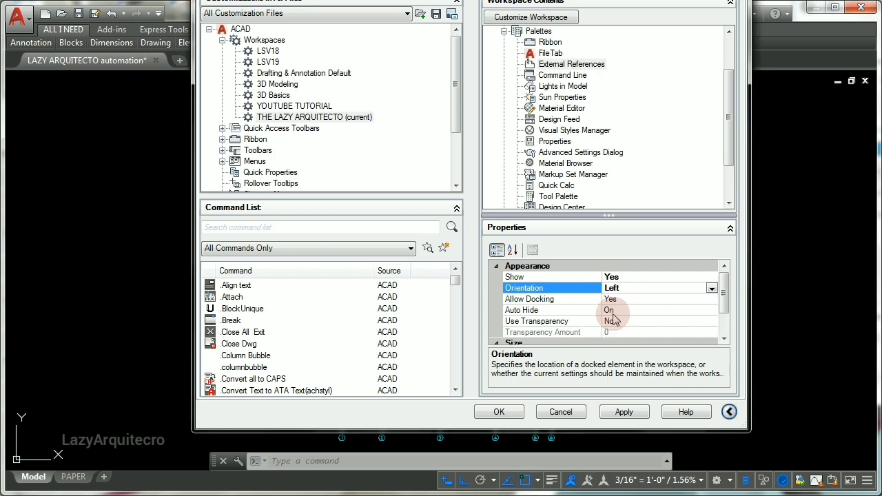
pyautogui.click(623, 410)
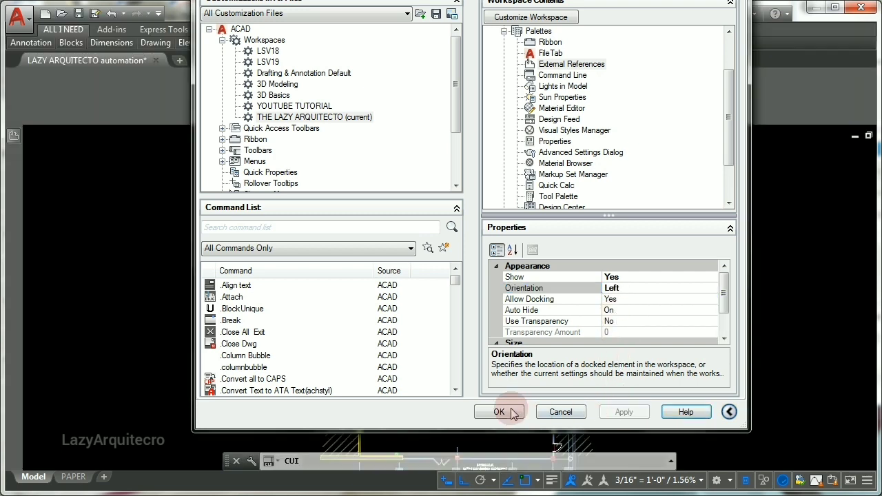
pyautogui.click(499, 411)
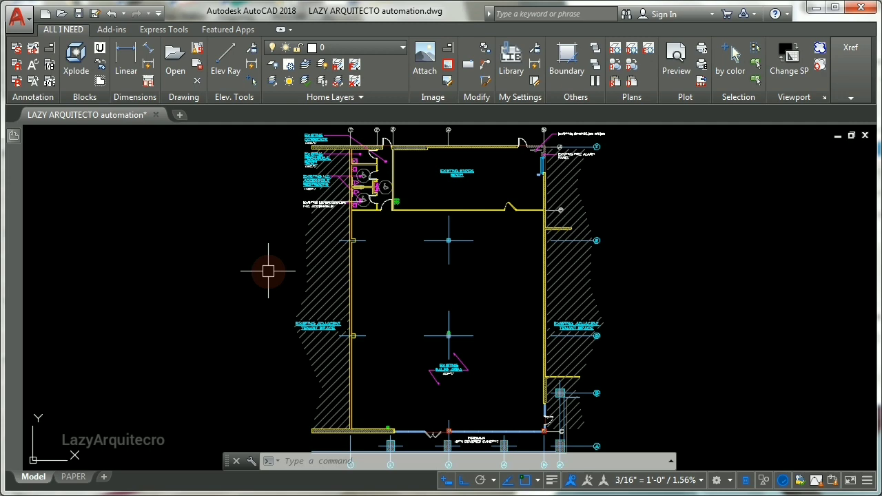
pyautogui.moveTo(30, 149)
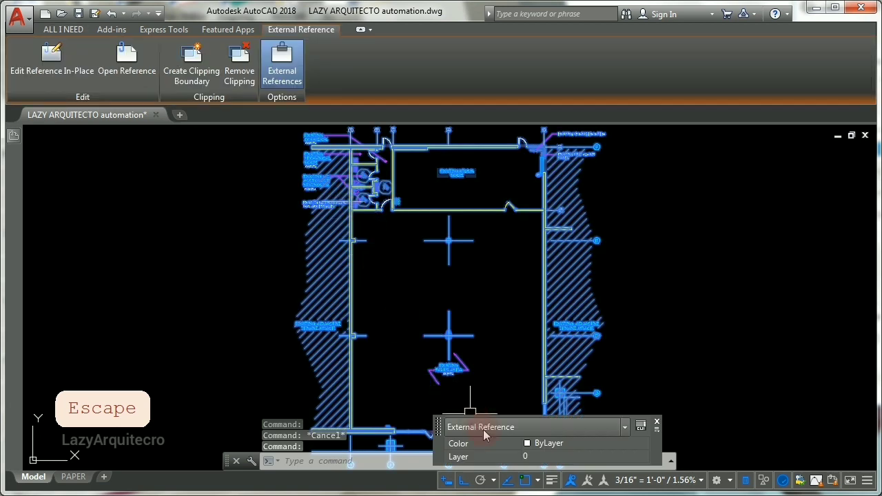
pyautogui.moveTo(488, 432)
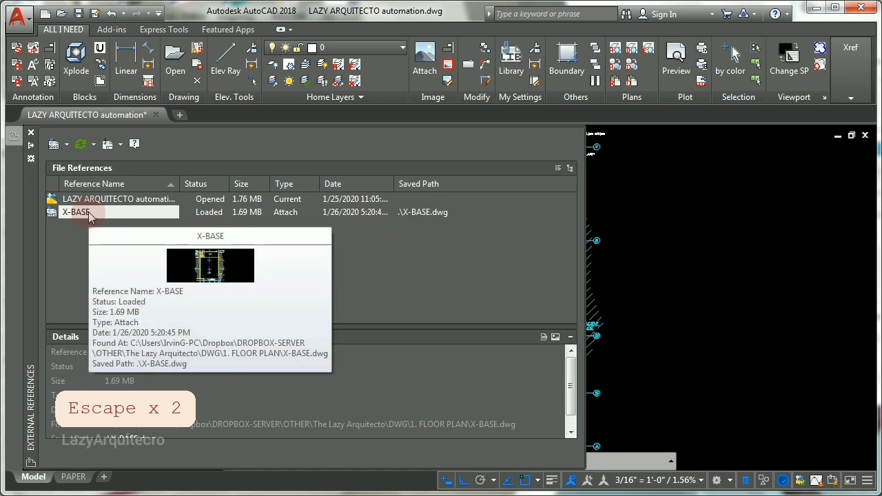
pyautogui.rightClick(76, 212)
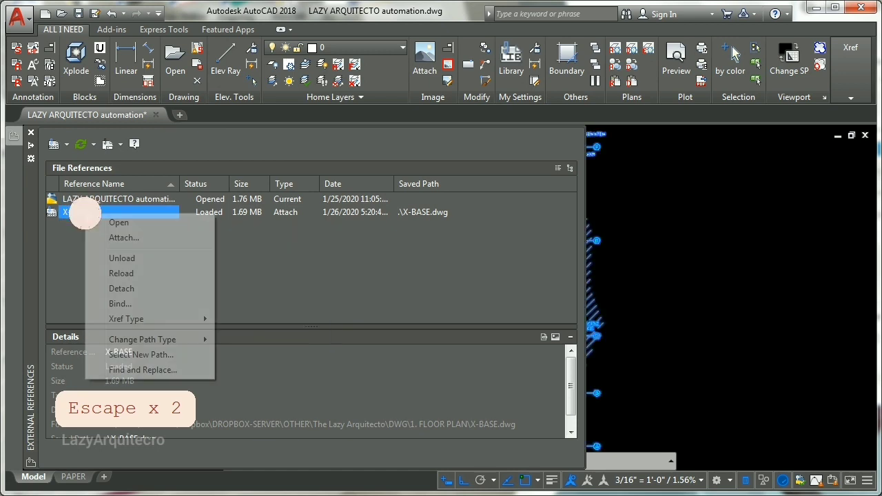
pyautogui.moveTo(121, 288)
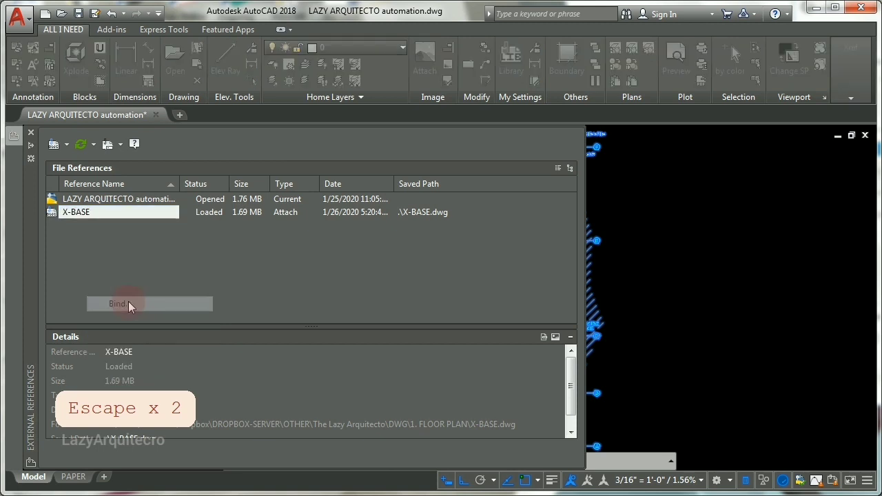
pyautogui.click(117, 304)
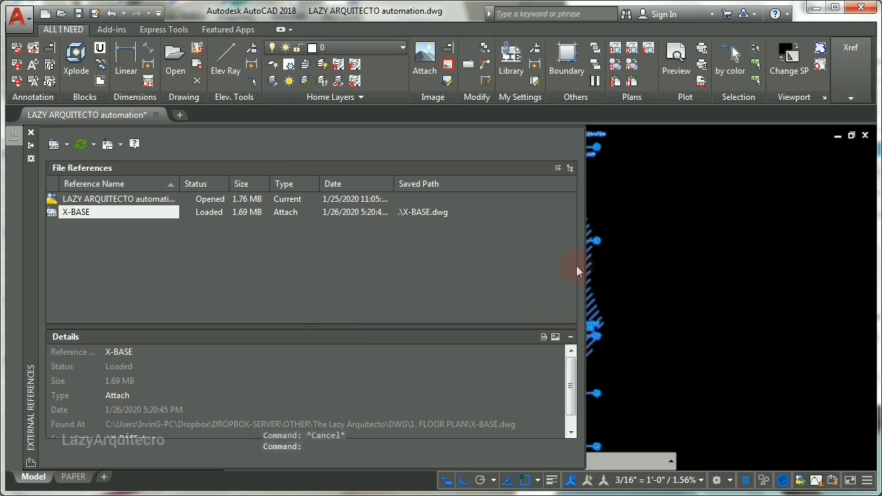
pyautogui.moveTo(585, 251)
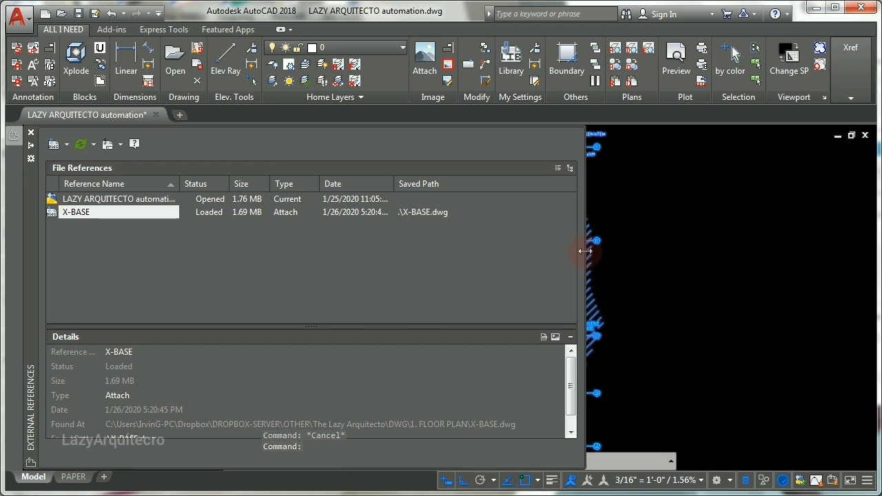
pyautogui.press('escape')
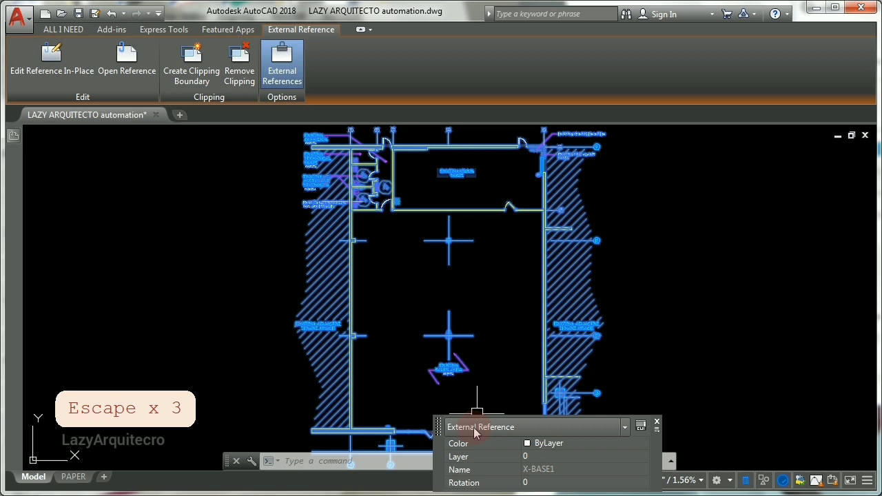
pyautogui.moveTo(558, 455)
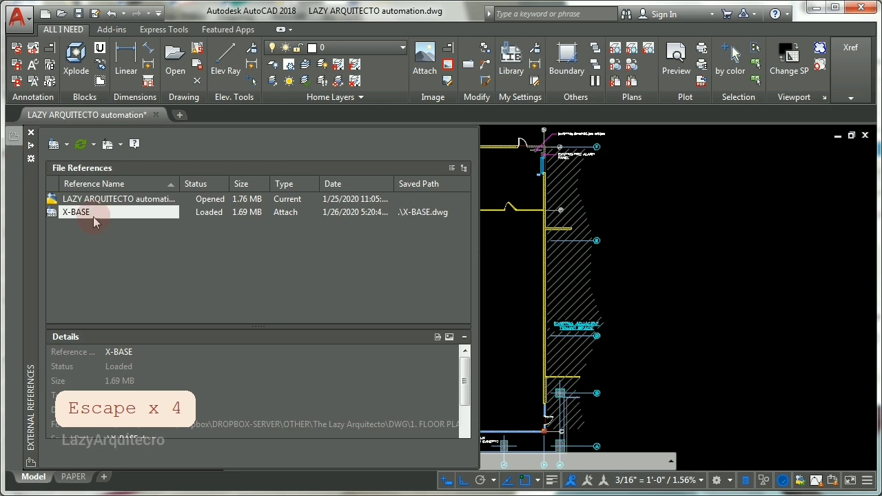
# Start binding X-BASE as an insert, then cancel so it stays attached
pyautogui.click(76, 212)
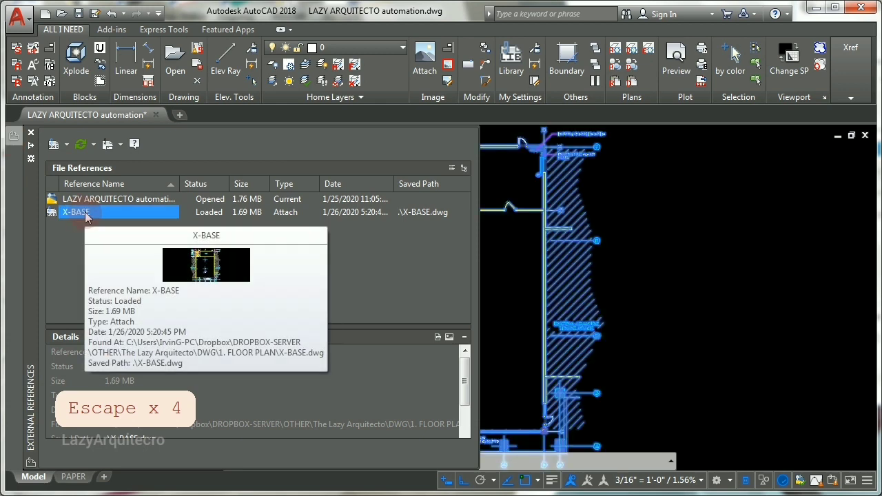
pyautogui.rightClick(76, 213)
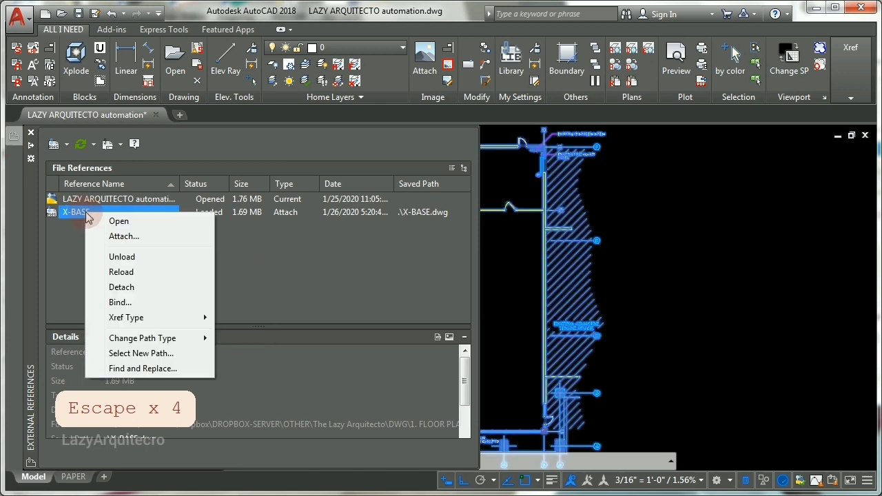
pyautogui.moveTo(131, 303)
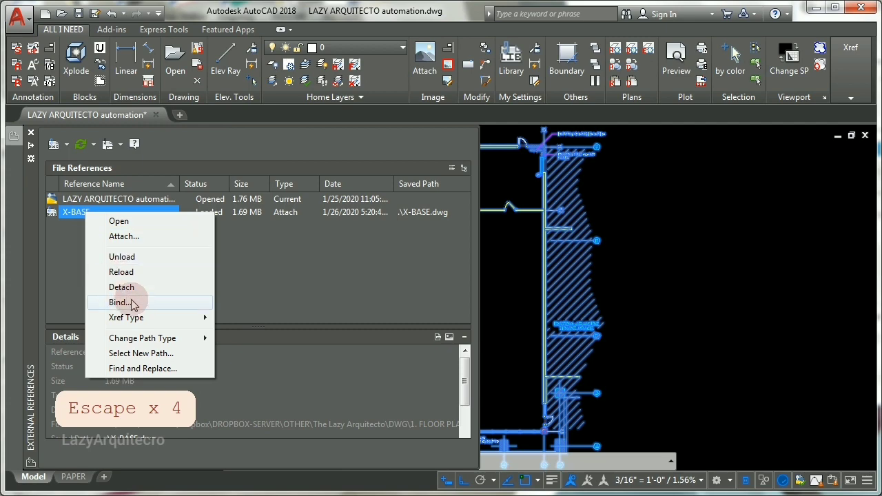
pyautogui.click(118, 302)
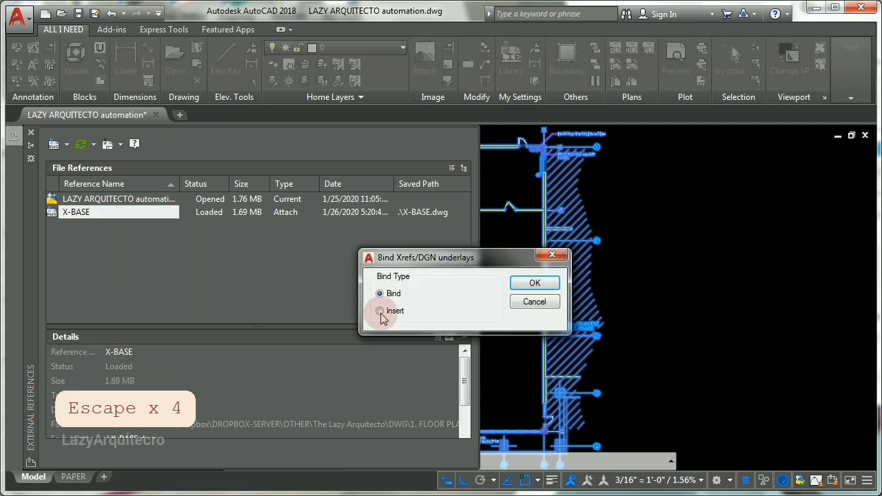
pyautogui.click(381, 311)
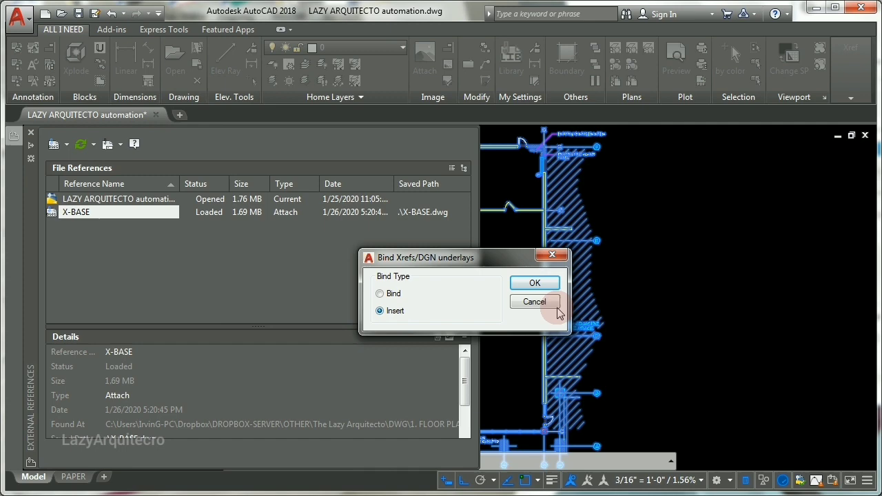
pyautogui.click(535, 282)
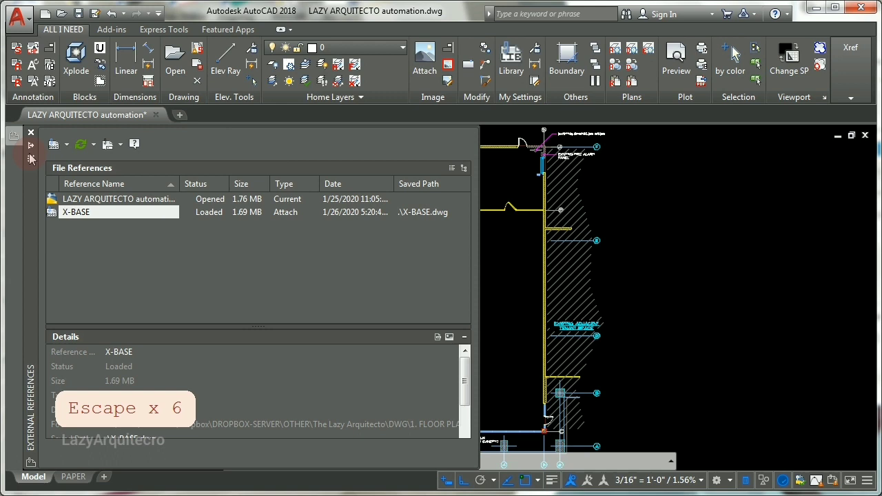
pyautogui.moveTo(495, 260)
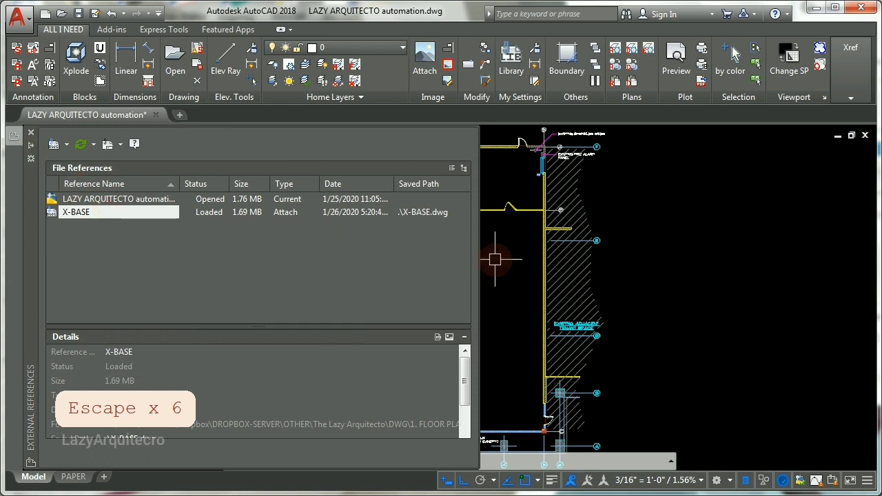
# Hide the xref list and run -PURGE All to remove every unused named object
pyautogui.press('escape')
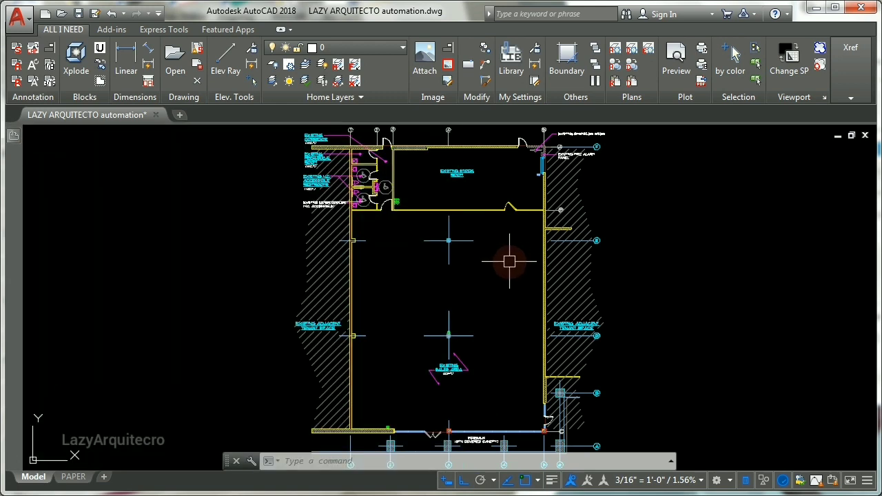
pyautogui.moveTo(489, 253)
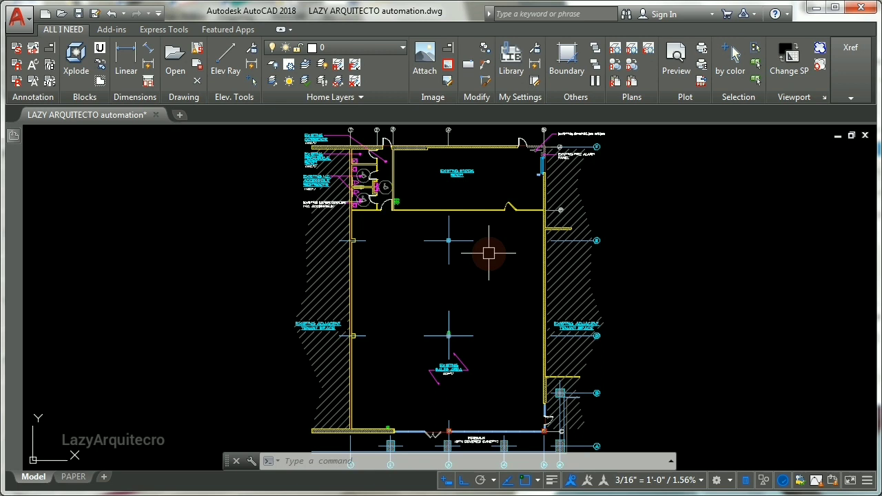
pyautogui.moveTo(485, 260)
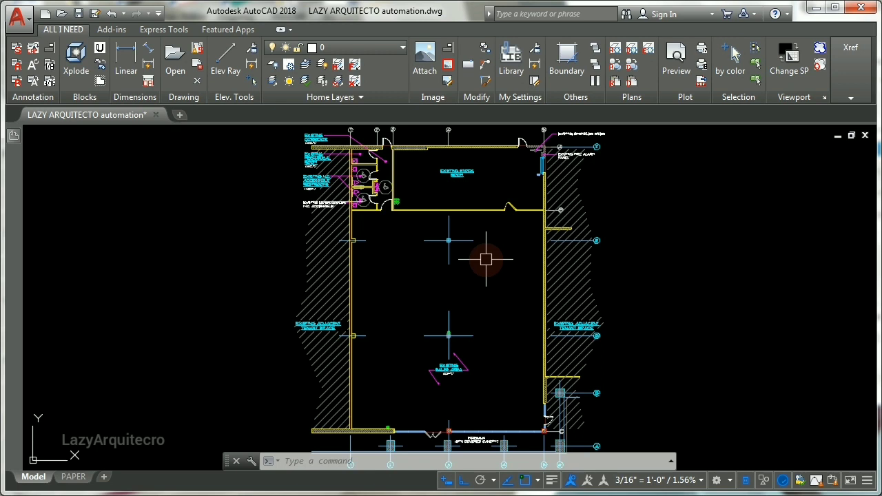
pyautogui.write('-')
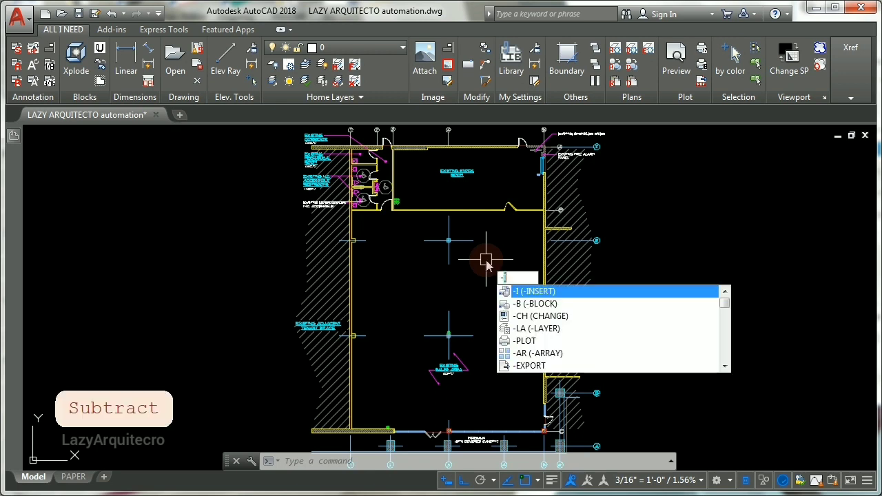
pyautogui.write('PURGE Enter type of unused objects to purge [Blocks DEtailviewstyles')
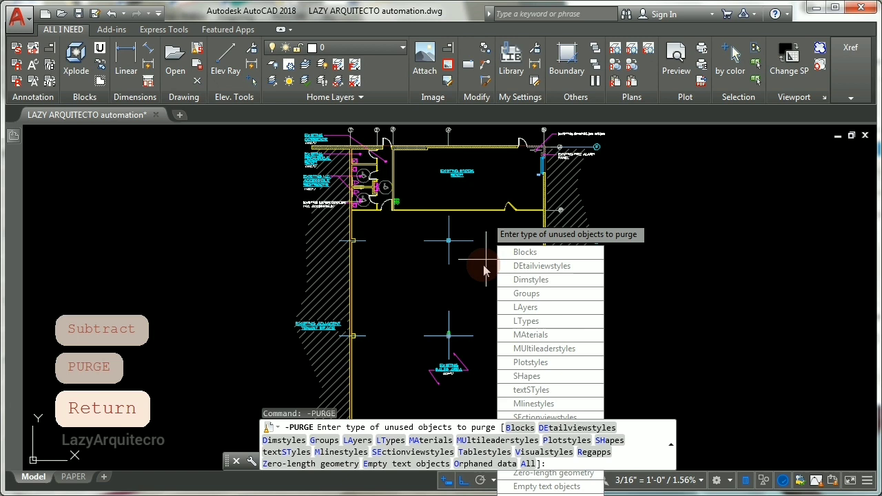
pyautogui.write('ALL')
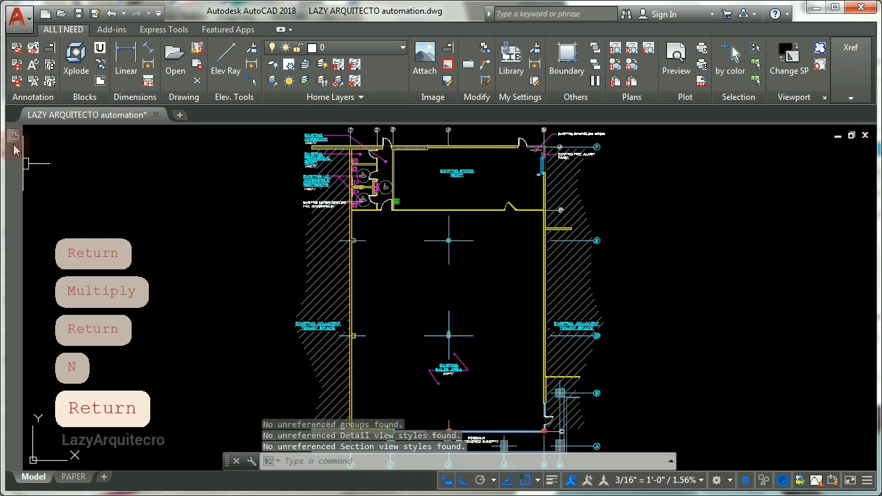
# Bind X-BASE as an insert and confirm; it still remains an external reference
pyautogui.rightClick(76, 212)
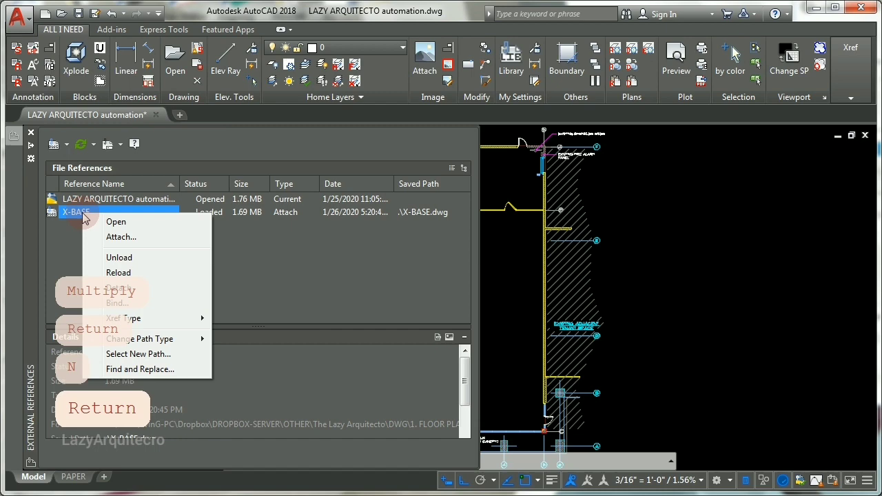
pyautogui.click(117, 289)
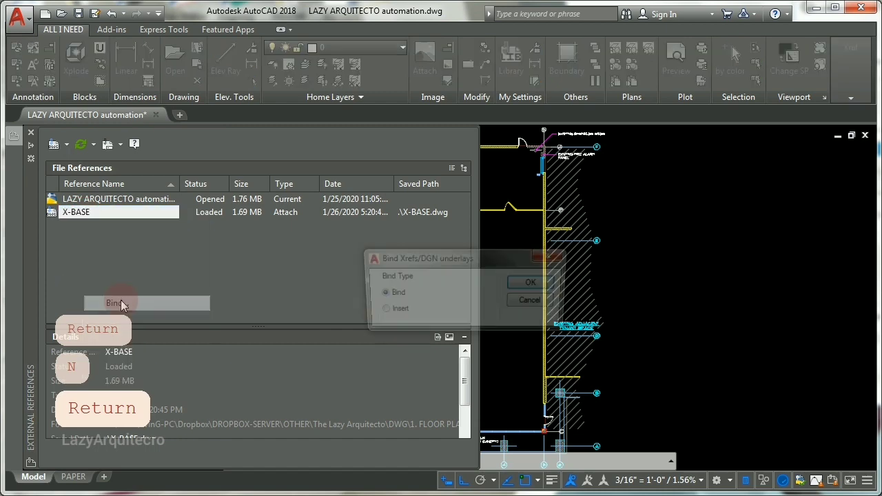
pyautogui.click(380, 311)
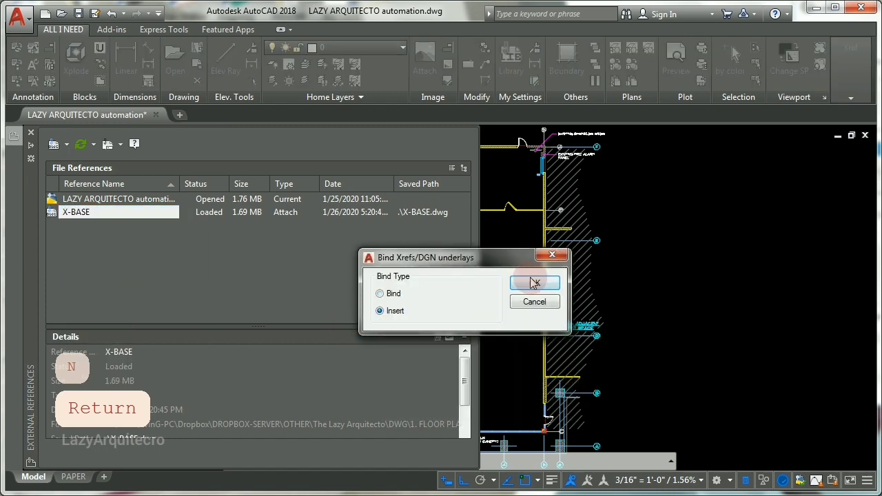
pyautogui.click(535, 282)
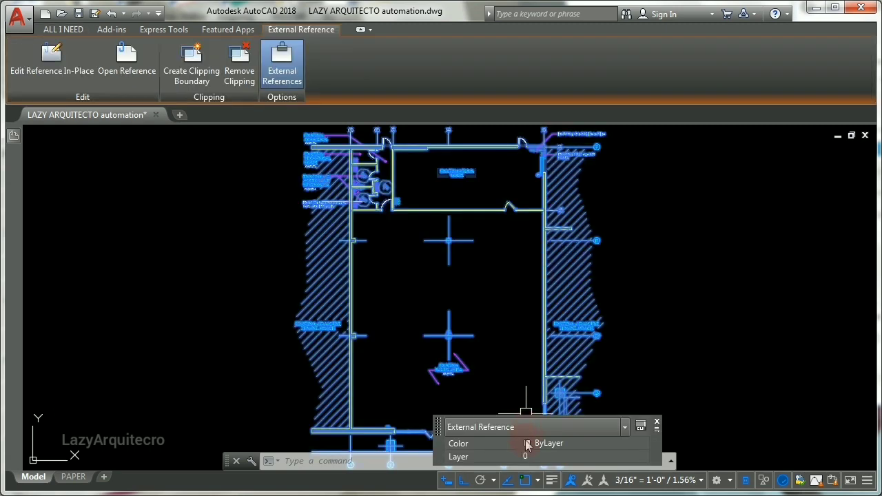
pyautogui.press('Escape')
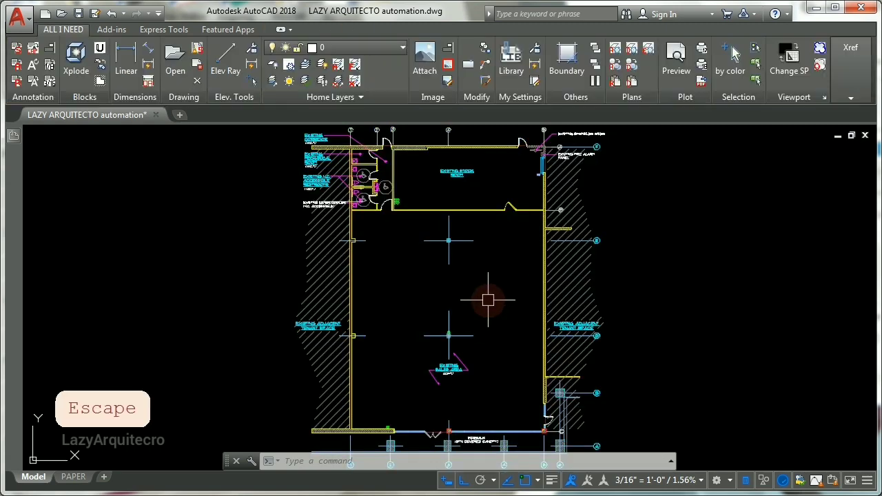
pyautogui.moveTo(455, 264)
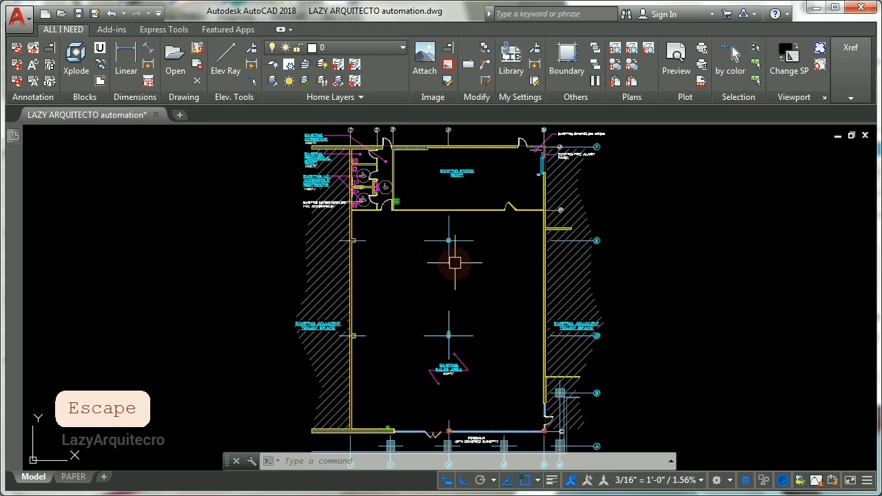
# Use RENAME to change the X-BASE block definition's name to TRASH
pyautogui.write('RE')
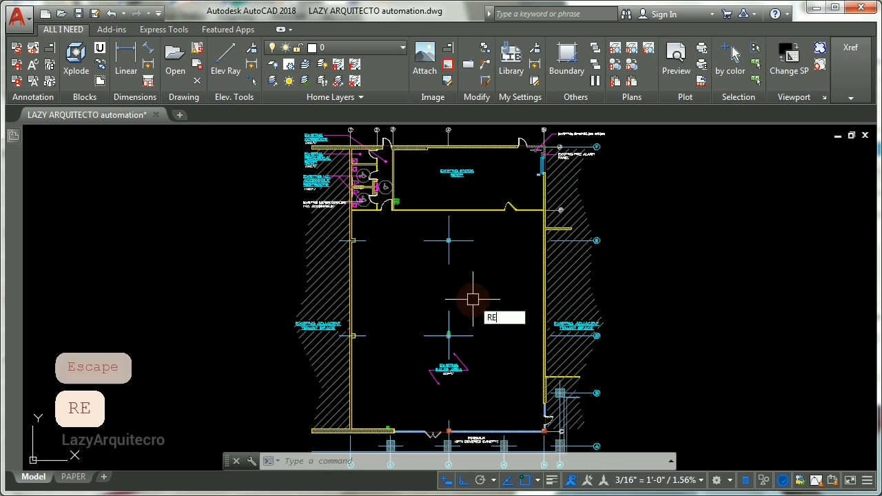
pyautogui.write('NAME')
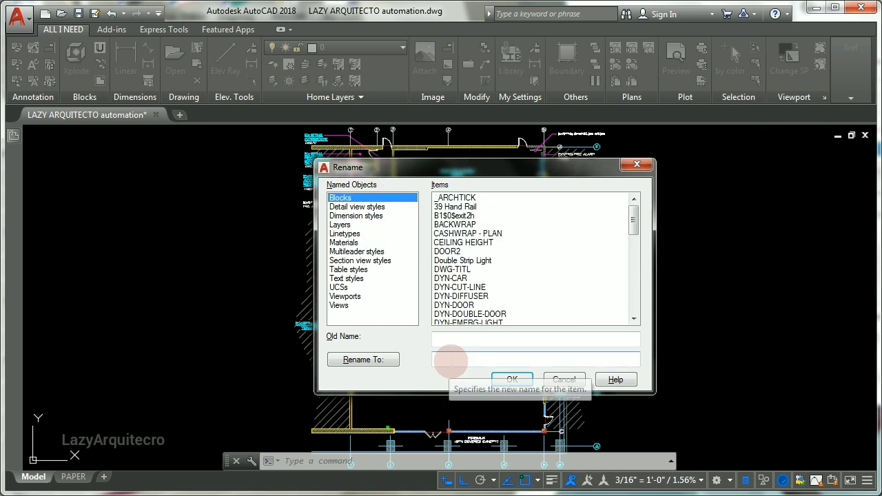
pyautogui.moveTo(562, 221)
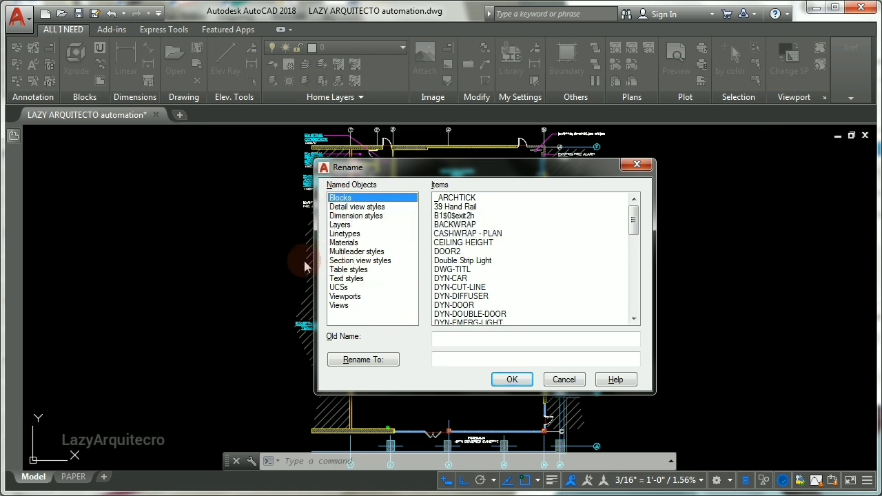
pyautogui.moveTo(448, 352)
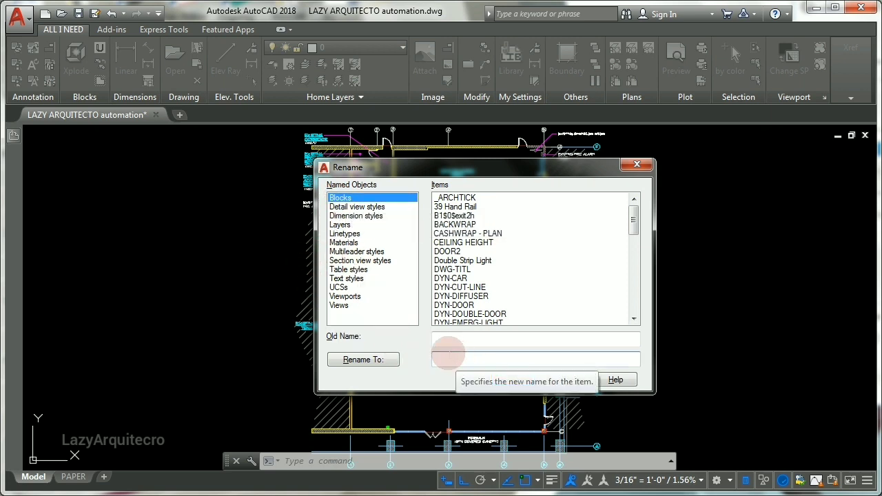
pyautogui.write('X')
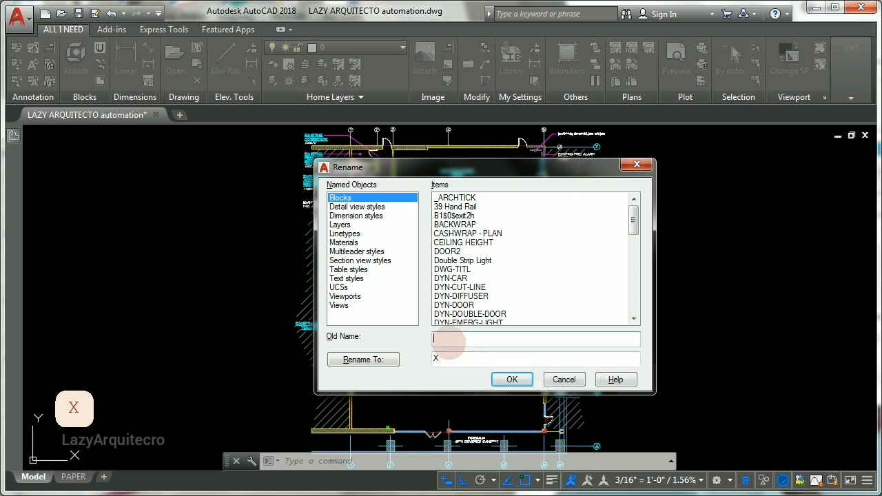
pyautogui.write('X')
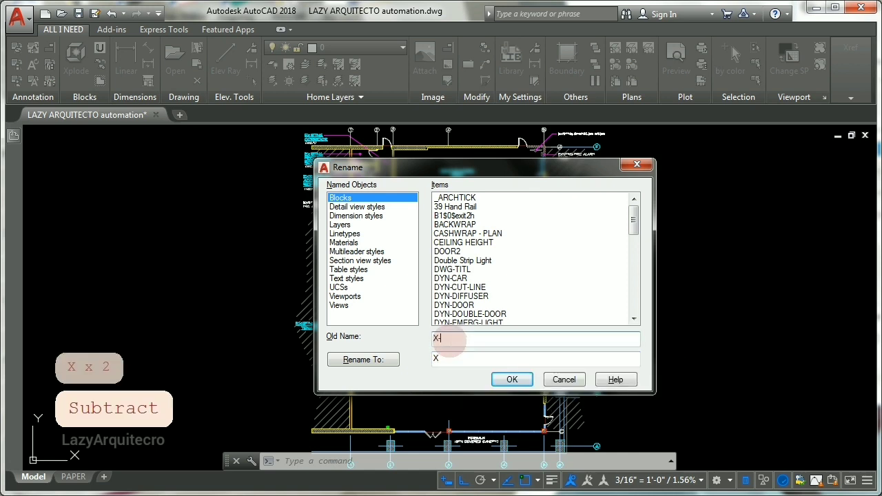
pyautogui.write('-BASE')
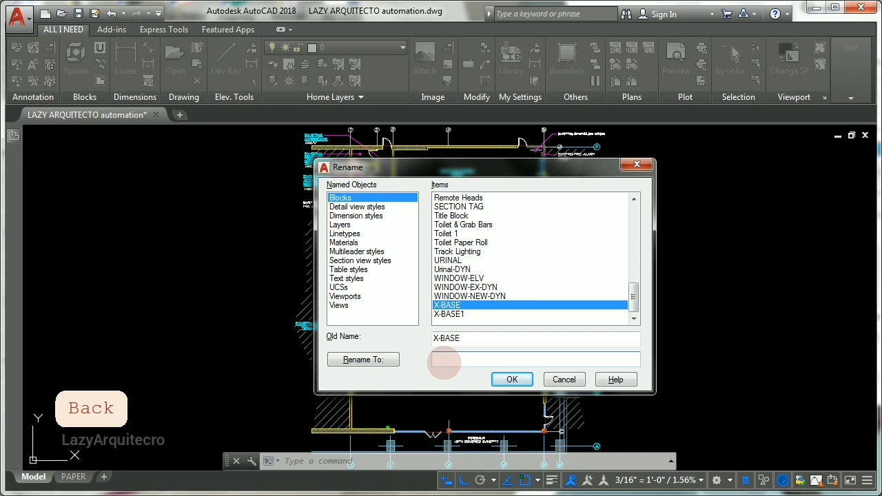
pyautogui.write('TRASH')
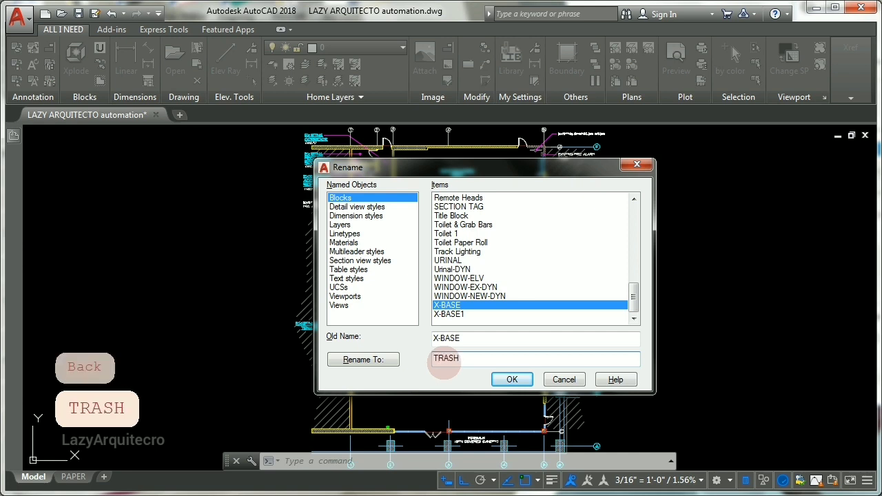
pyautogui.click(511, 379)
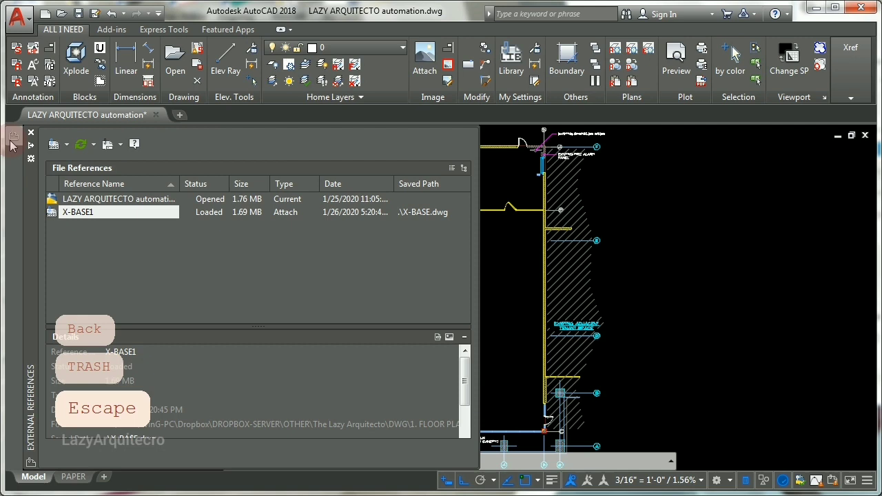
# Bind X-BASE1 as an insert so it becomes a block reference on layer 0
pyautogui.click(77, 212)
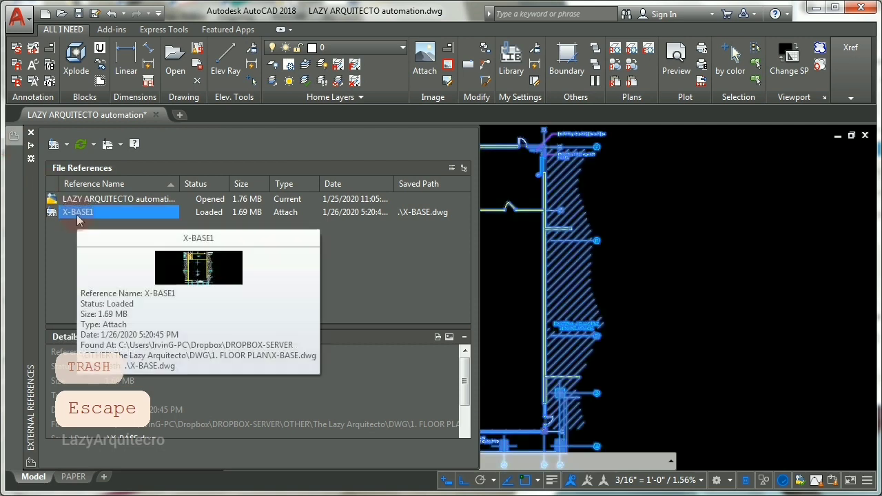
pyautogui.rightClick(77, 212)
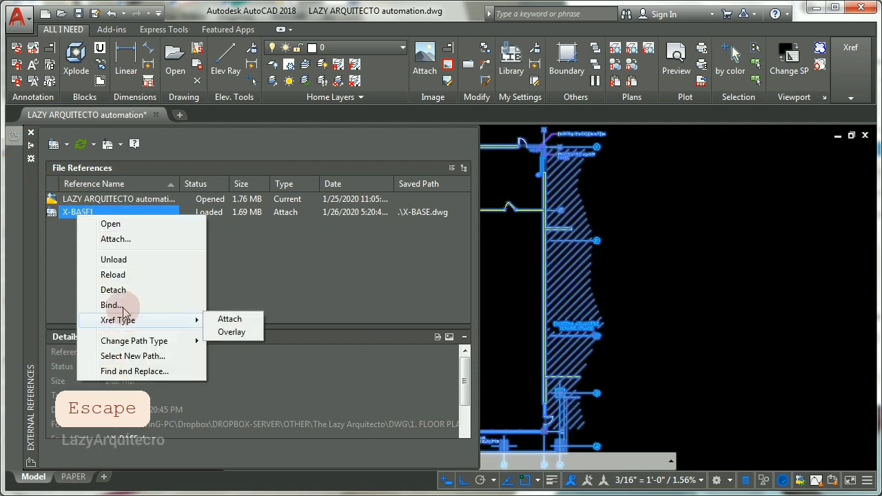
pyautogui.click(112, 305)
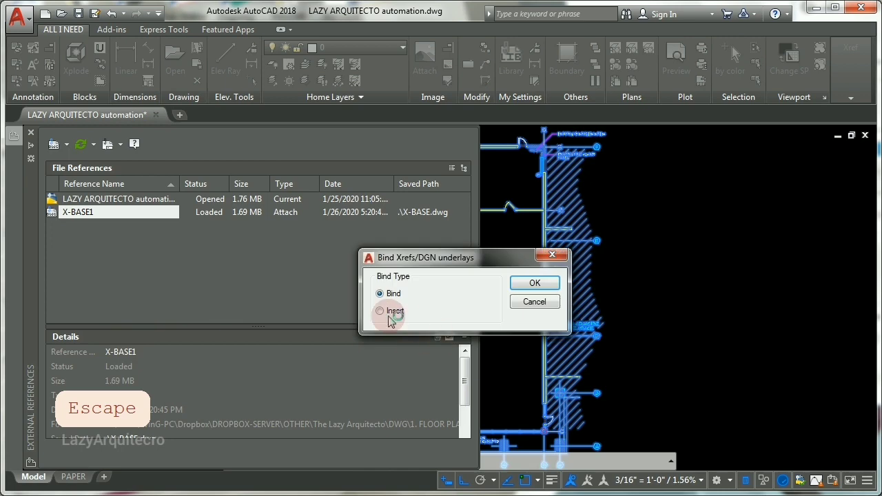
pyautogui.click(381, 312)
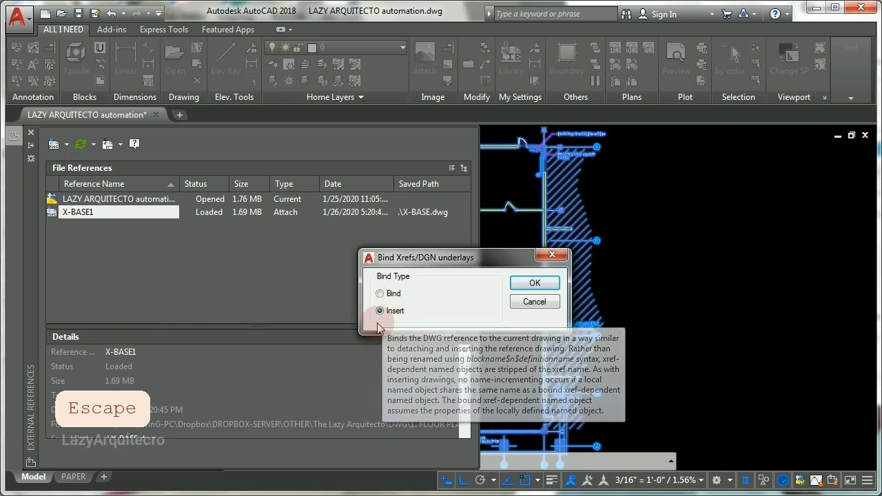
pyautogui.click(535, 282)
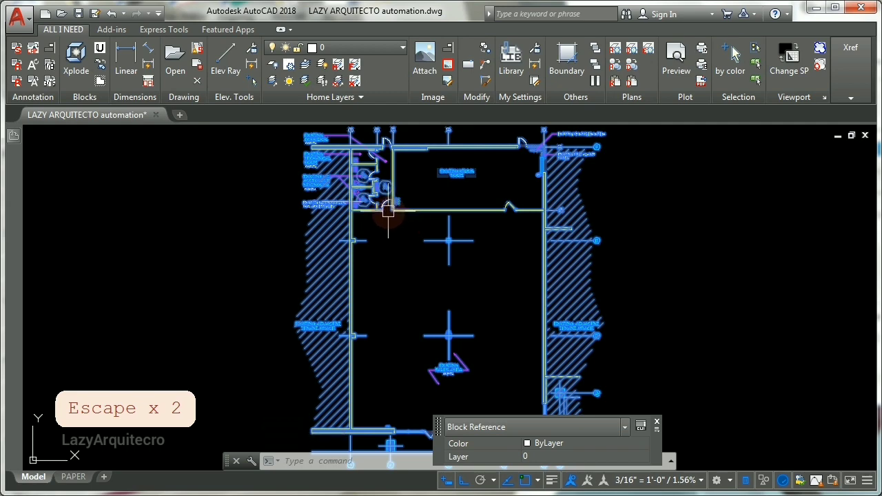
# Explode the bound X-BASE block into individual walls and labels
pyautogui.write('X')
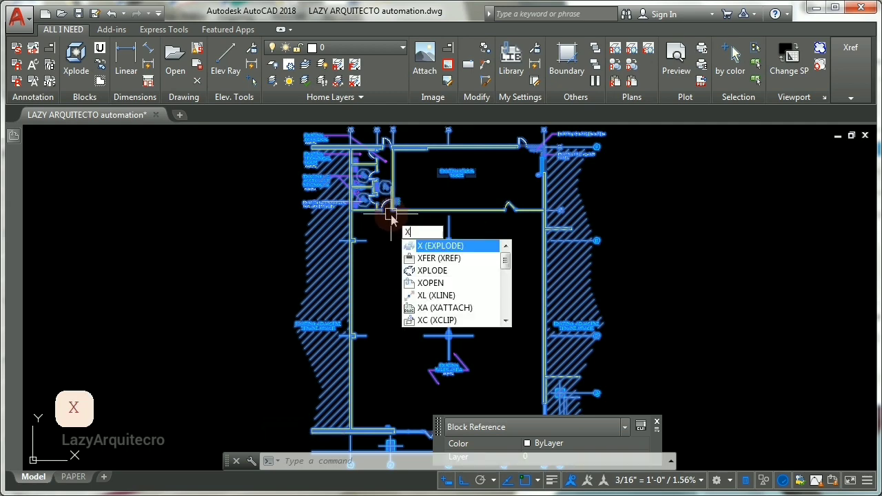
pyautogui.press('Return')
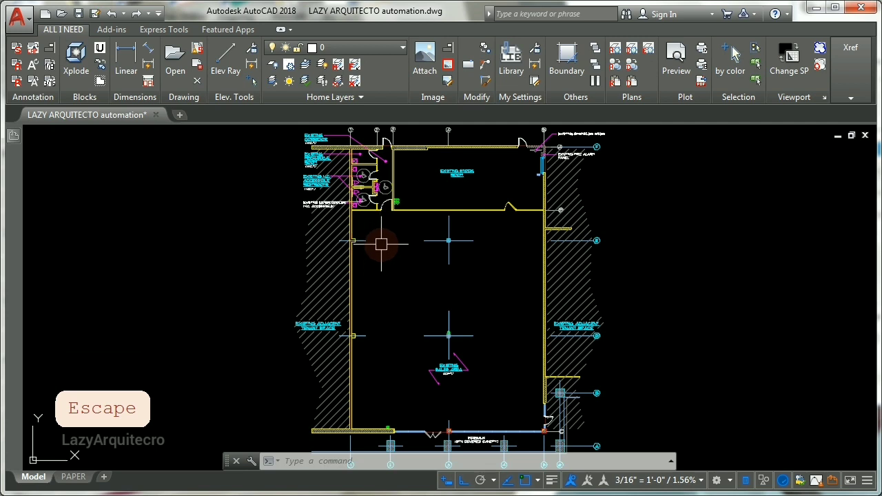
pyautogui.press('Escape')
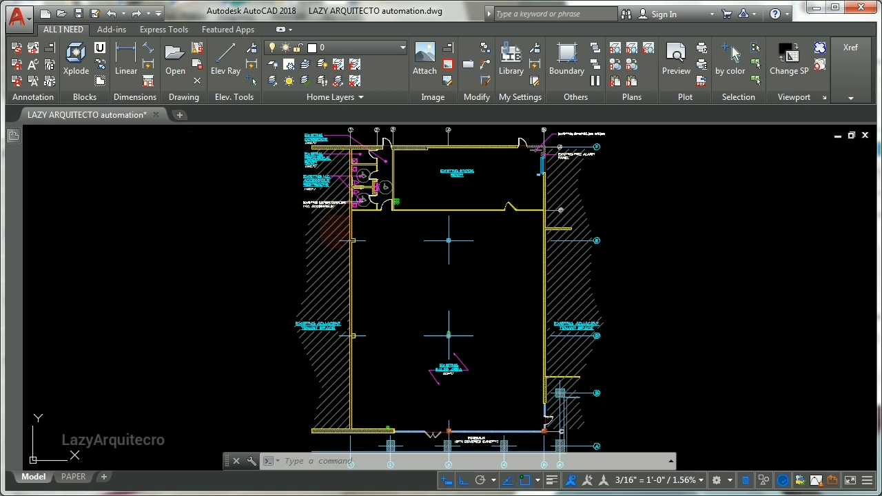
# Open the X-BASE xref drawing in its own tab via Open Xref
pyautogui.rightClick(331, 232)
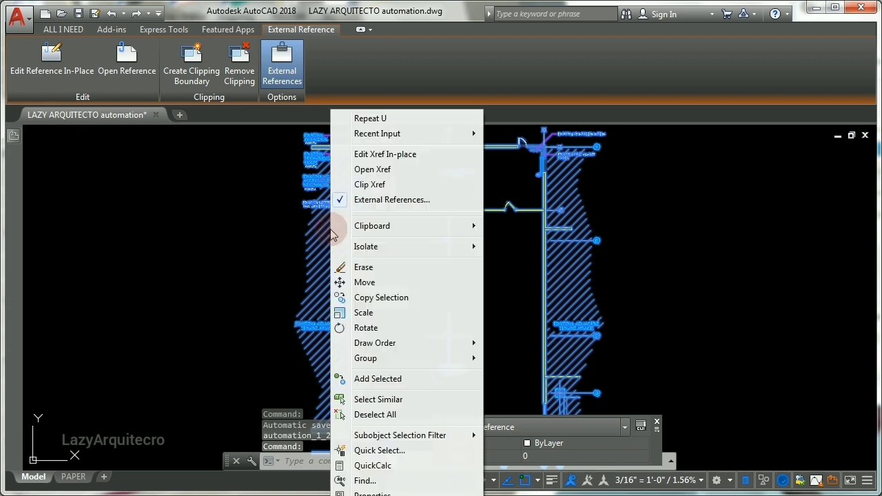
pyautogui.moveTo(379, 172)
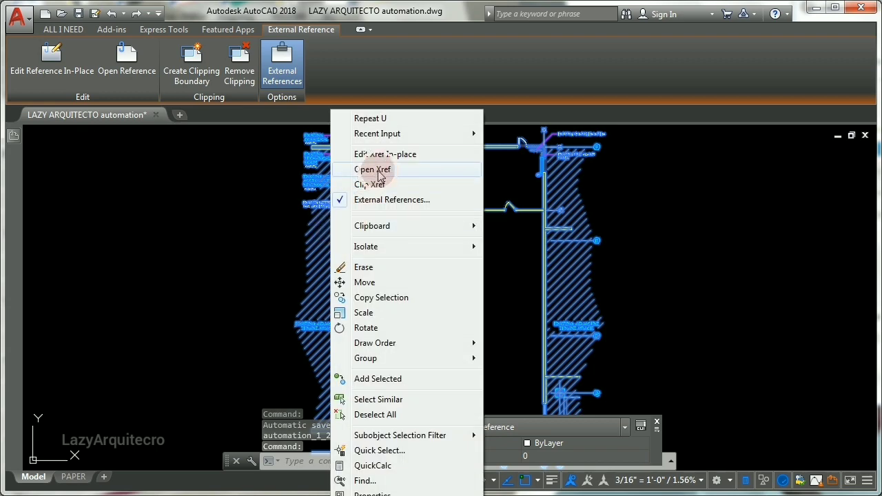
pyautogui.click(372, 169)
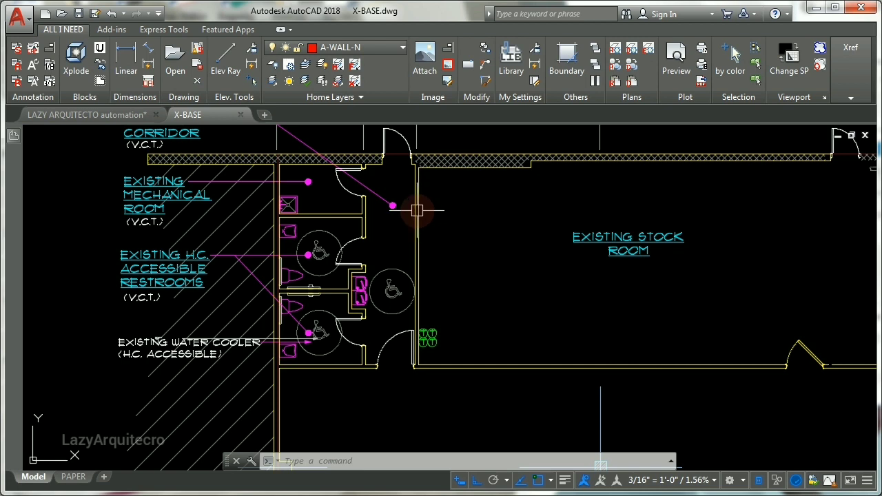
pyautogui.moveTo(303, 200)
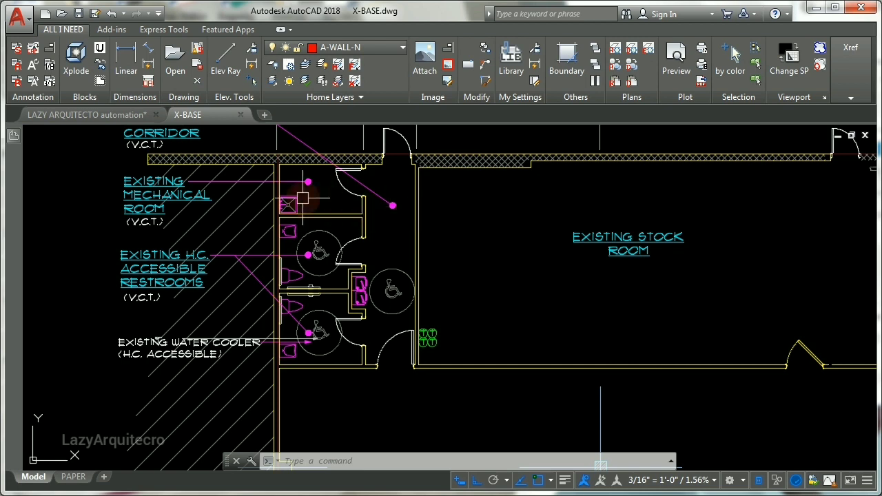
pyautogui.moveTo(330, 214)
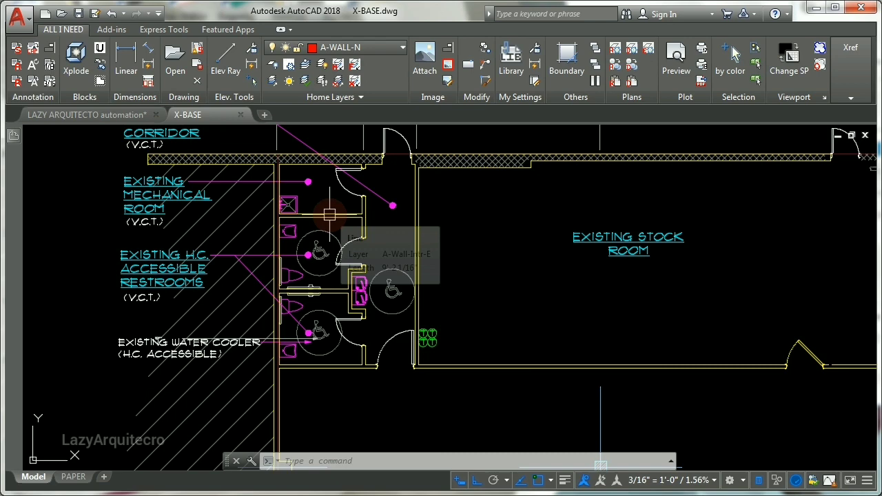
# Set the A-Wall-Intr-E layer colour to red from a wall line and QSAVE the drawing
pyautogui.click(331, 214)
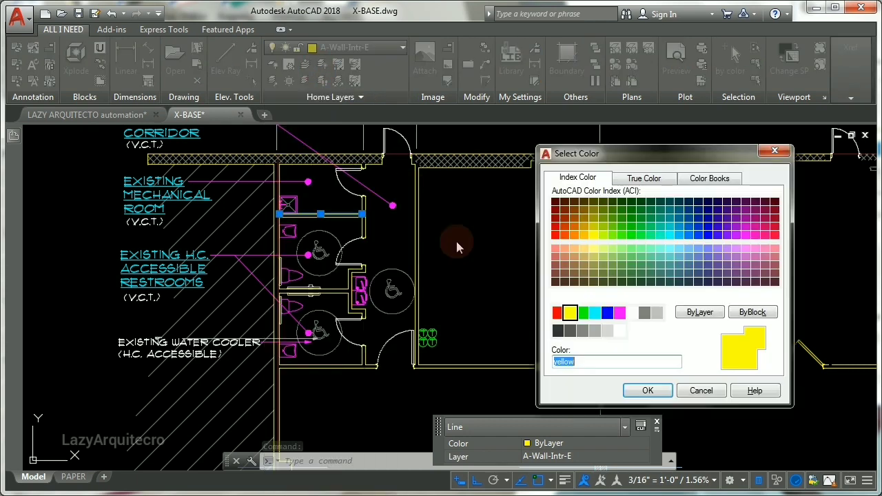
pyautogui.click(559, 313)
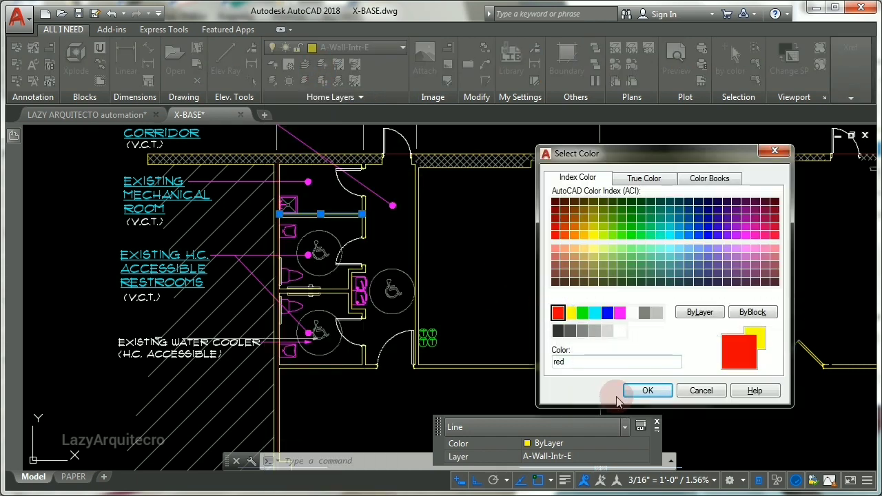
pyautogui.click(647, 390)
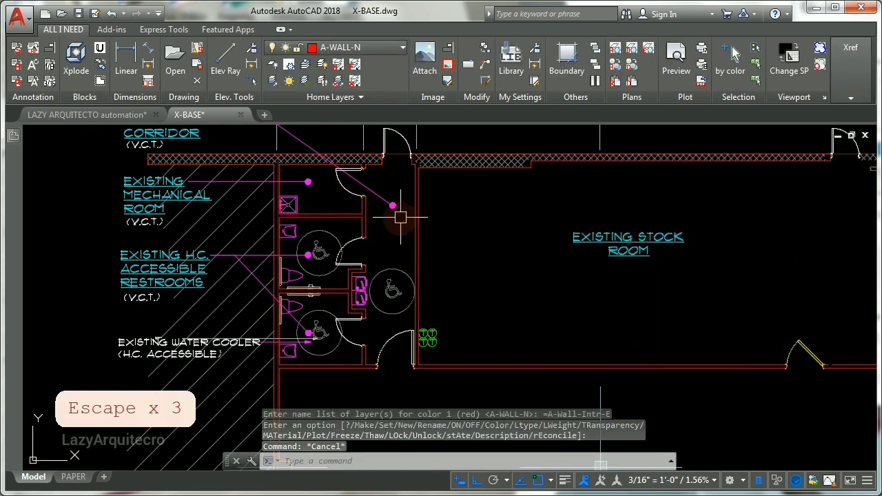
pyautogui.press('ctrl+s')
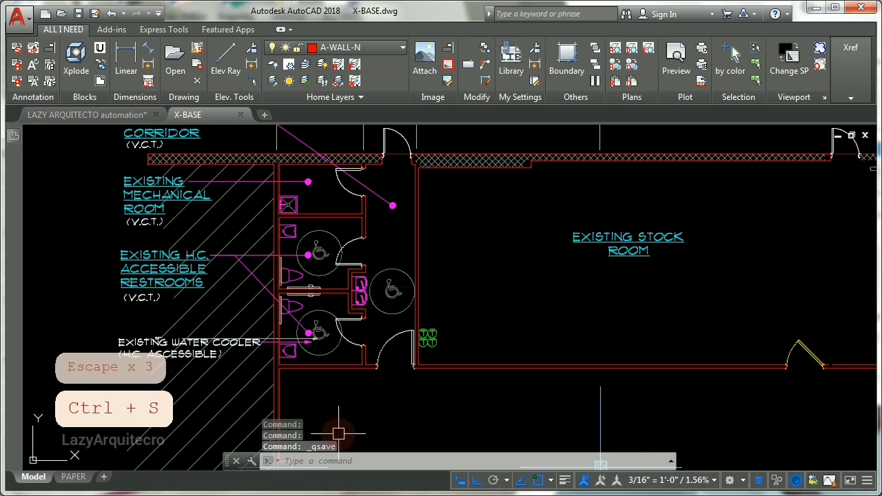
pyautogui.write('QSAVE')
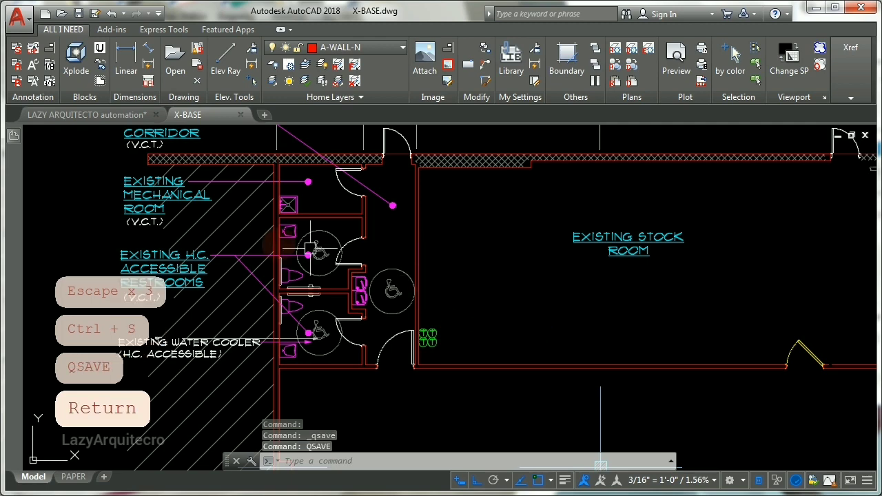
pyautogui.moveTo(89, 114)
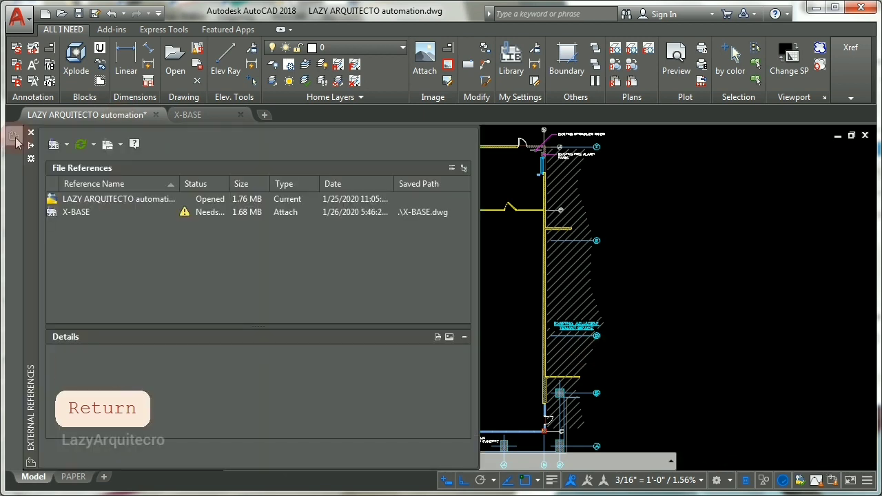
# Reload the X-BASE reference so the red restroom walls appear in the host drawing
pyautogui.rightClick(76, 212)
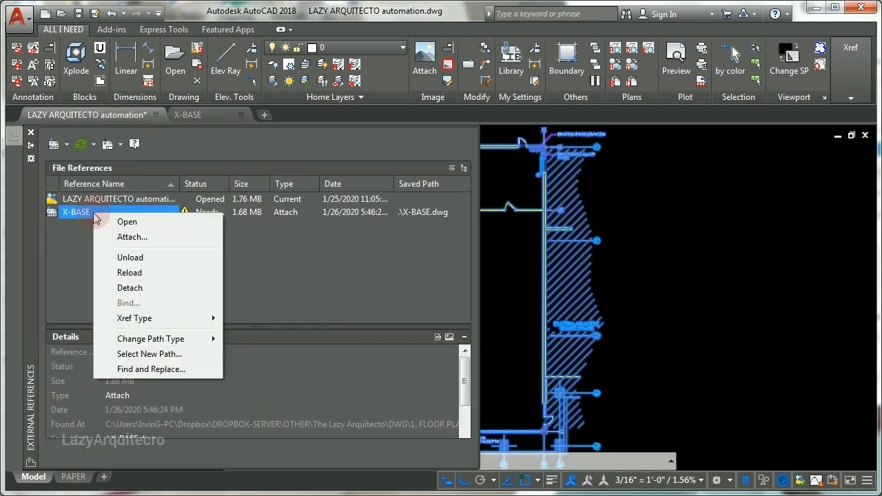
pyautogui.moveTo(137, 280)
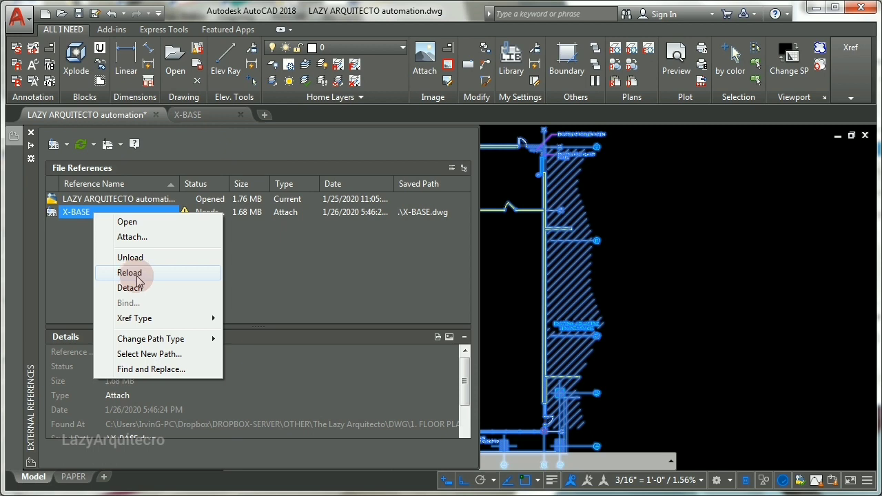
pyautogui.click(129, 272)
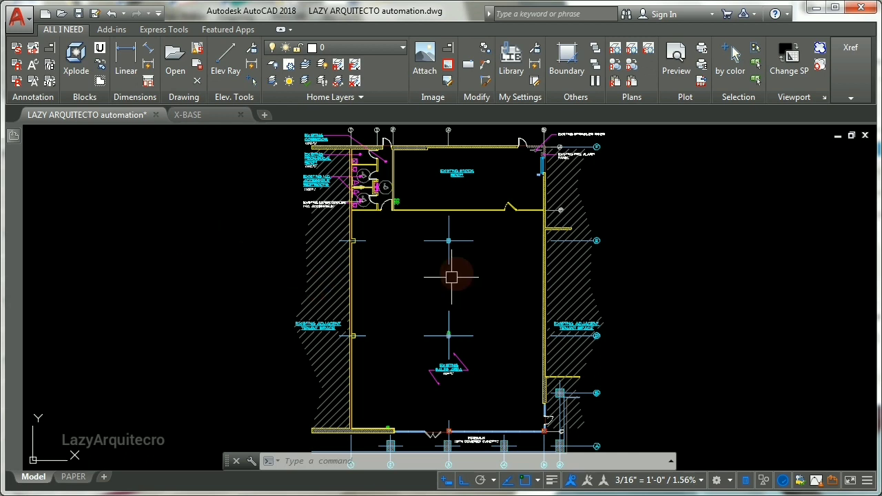
# Set the VISRETAIN system variable to 0
pyautogui.write('VIS')
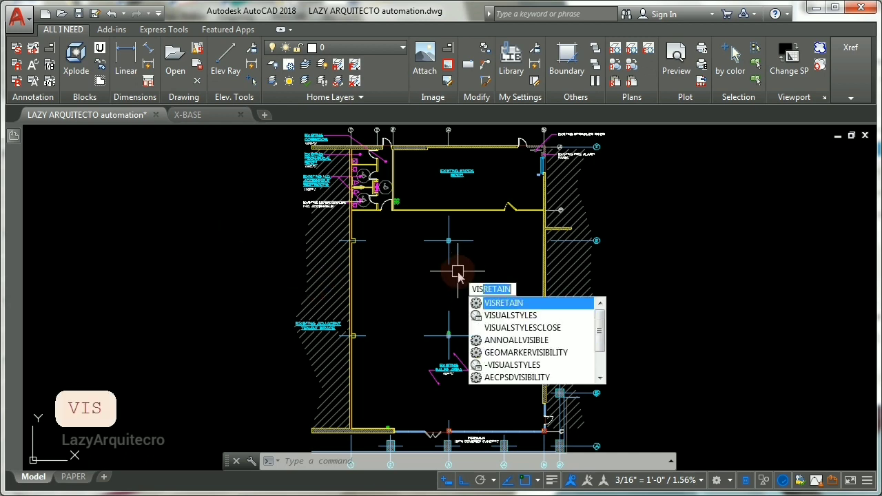
pyautogui.write('R')
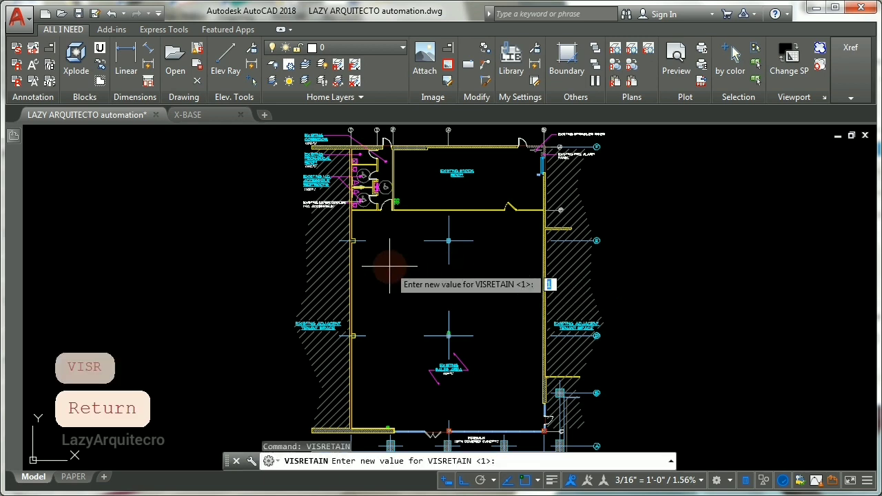
pyautogui.press('0')
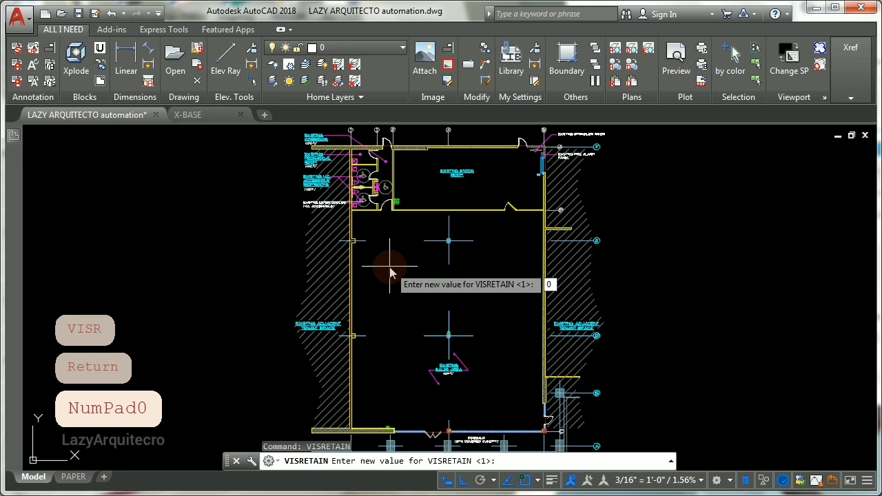
pyautogui.press('Return')
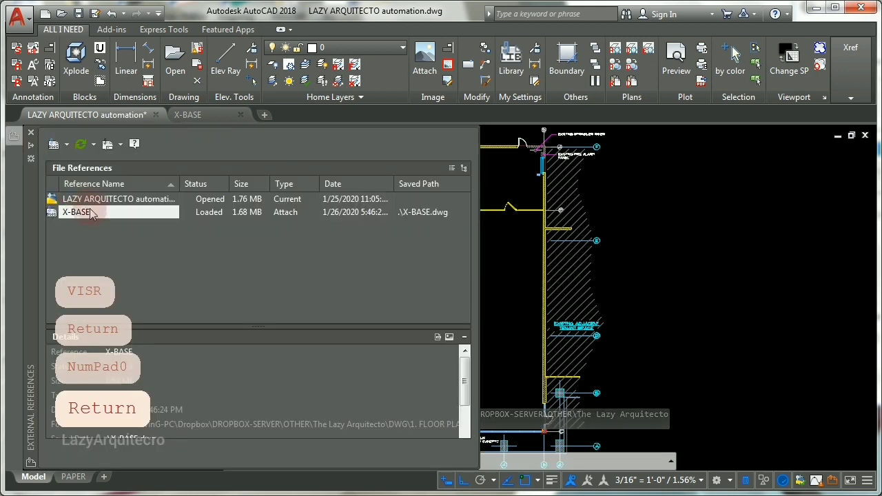
# Select X-BASE in External References and show its context menu
pyautogui.click(76, 212)
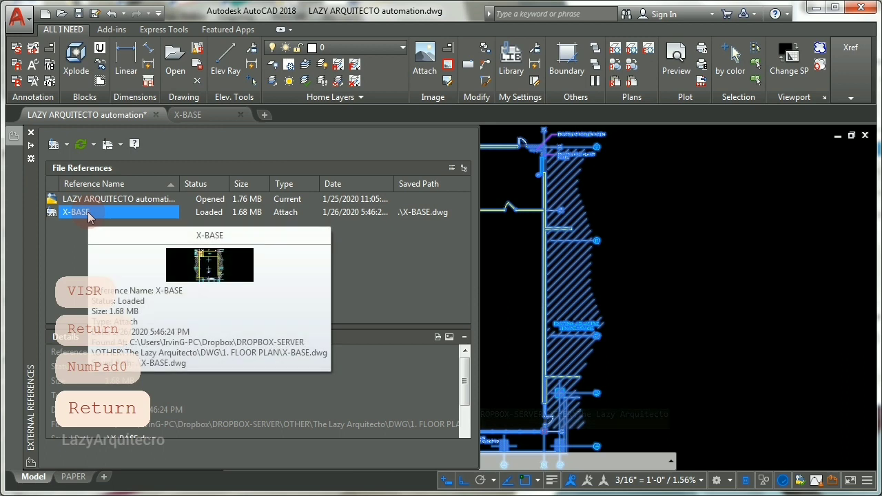
pyautogui.rightClick(76, 212)
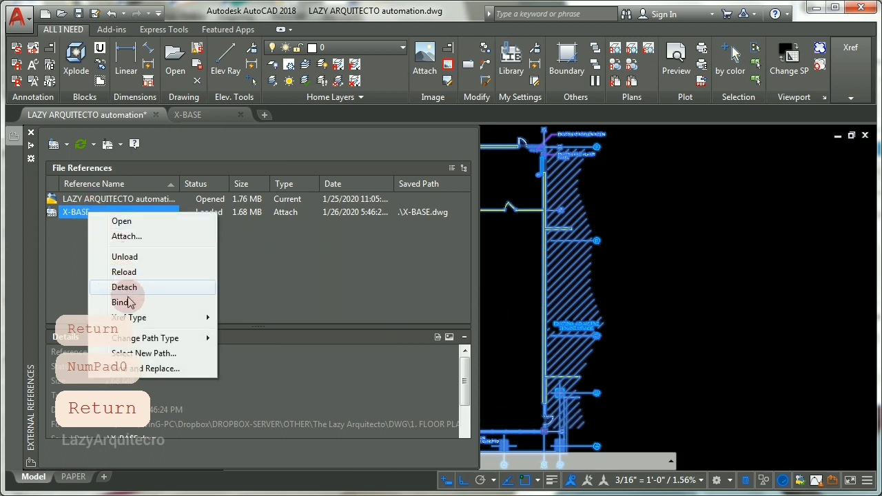